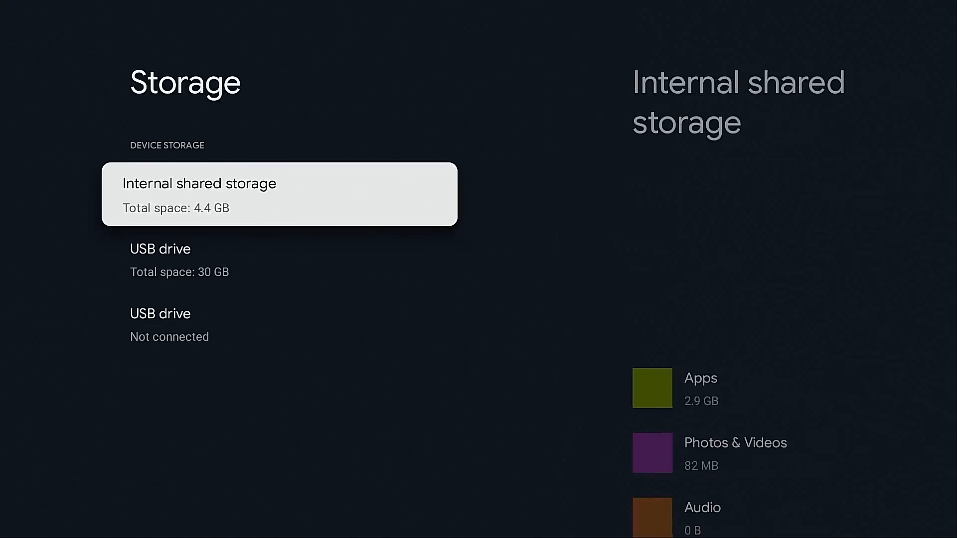
Step: Check internal shared storage and the analiti app's details, then go back to the home screen
click(278, 193)
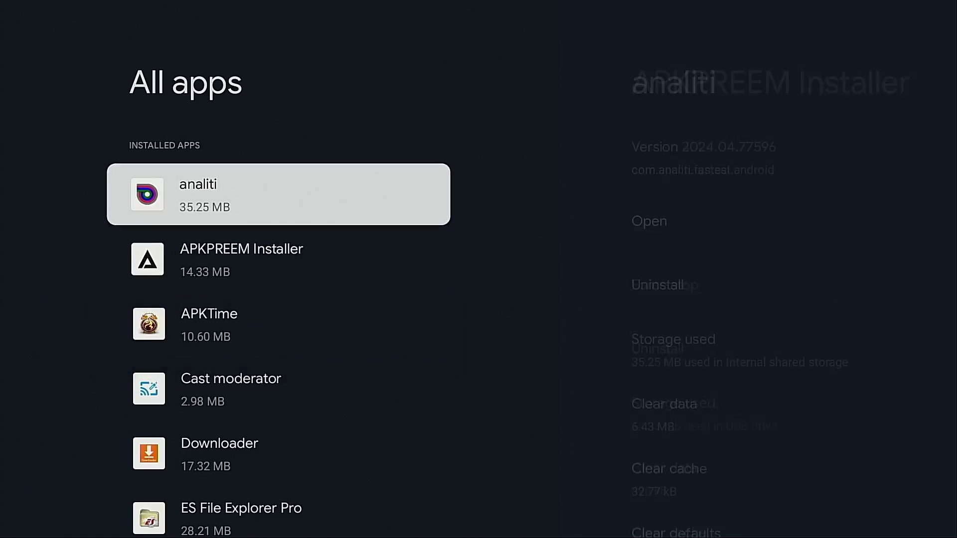
click(278, 196)
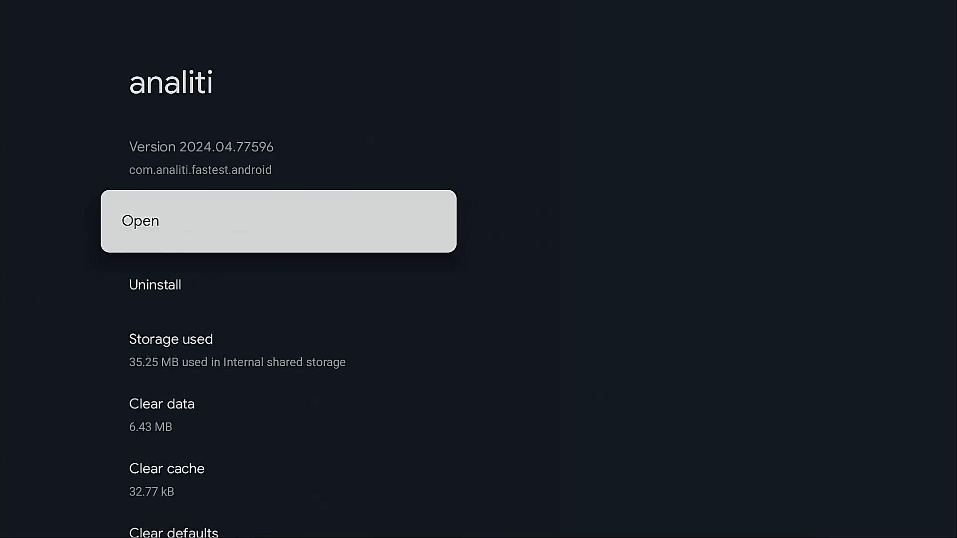
click(171, 339)
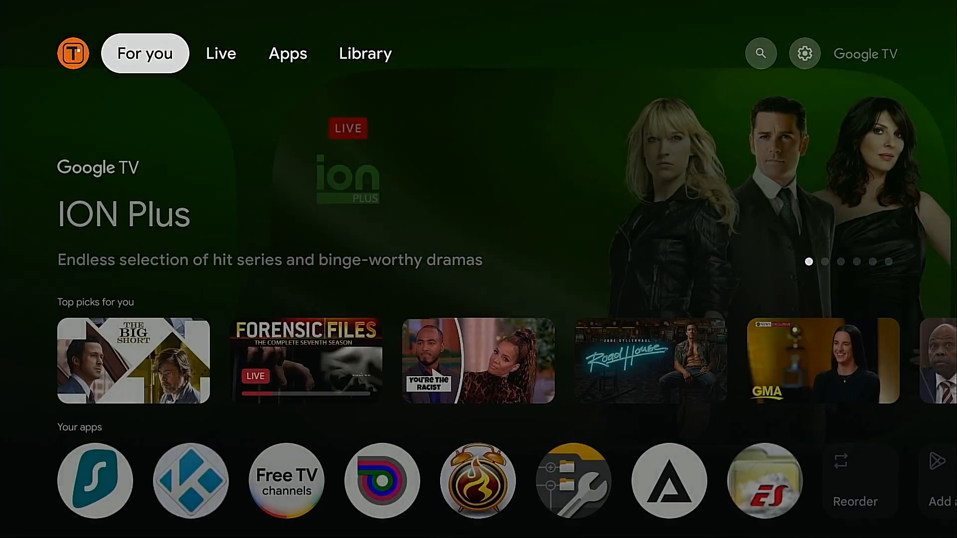
Step: Reach the full device Settings from the quick settings panel and view System > About
click(365, 53)
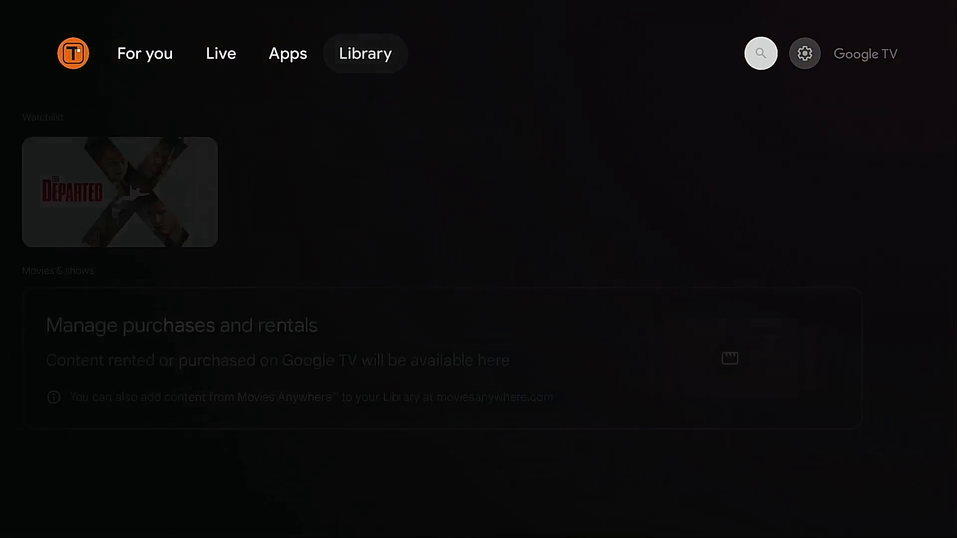
click(804, 53)
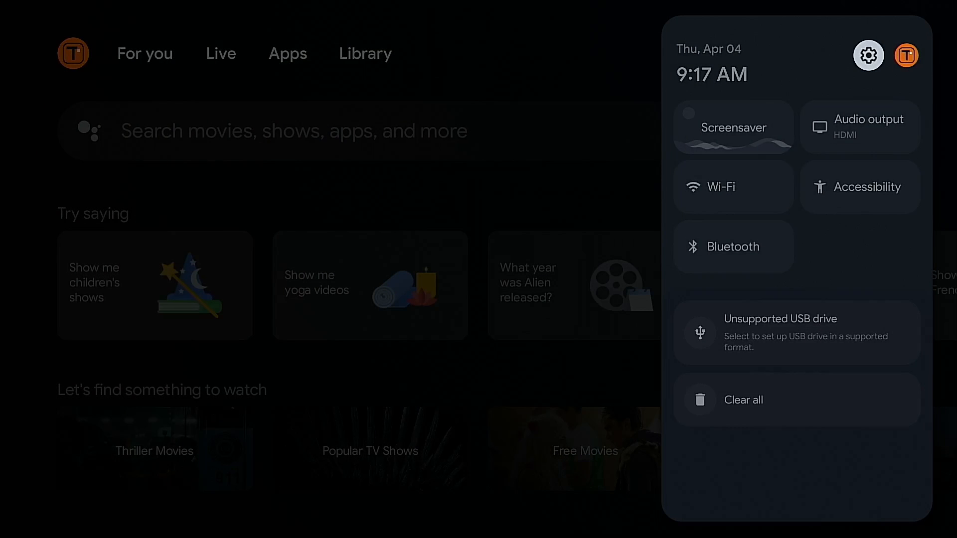
click(869, 55)
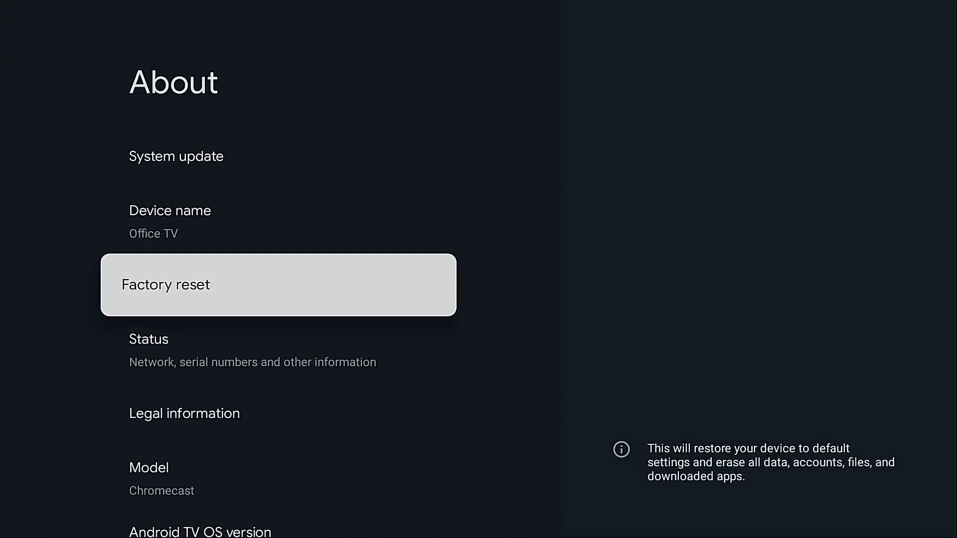
scroll(down, 3)
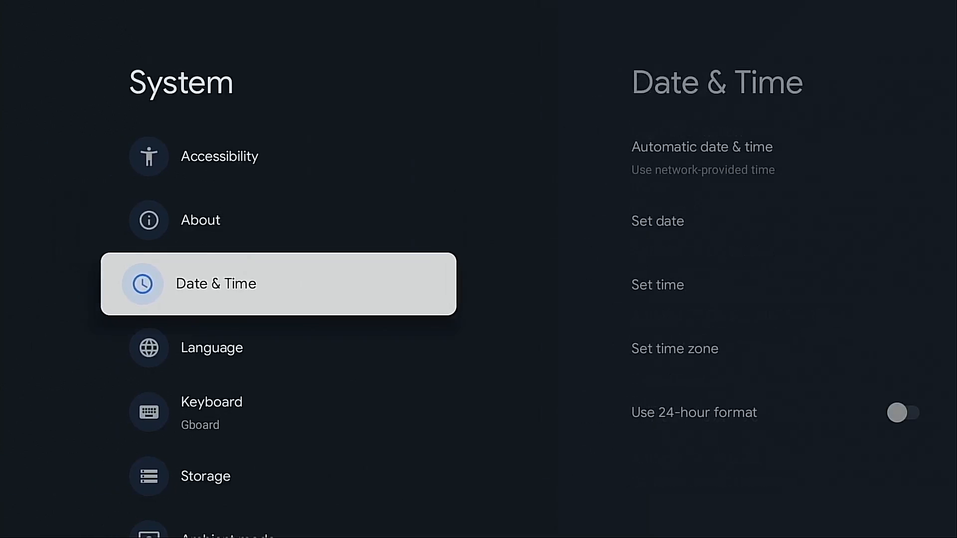
Step: Enter Developer options from System settings and reach the Window animation scale choices
scroll(down, 3)
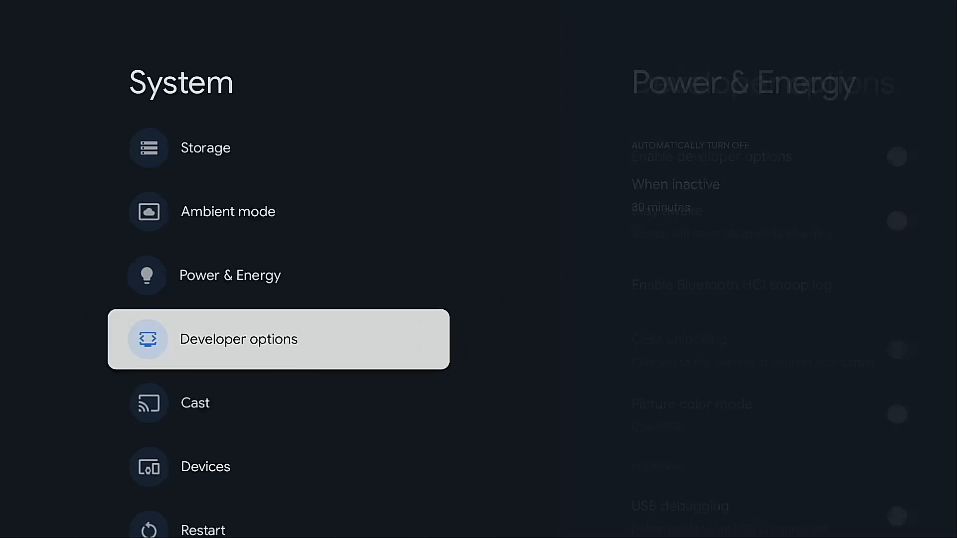
click(239, 339)
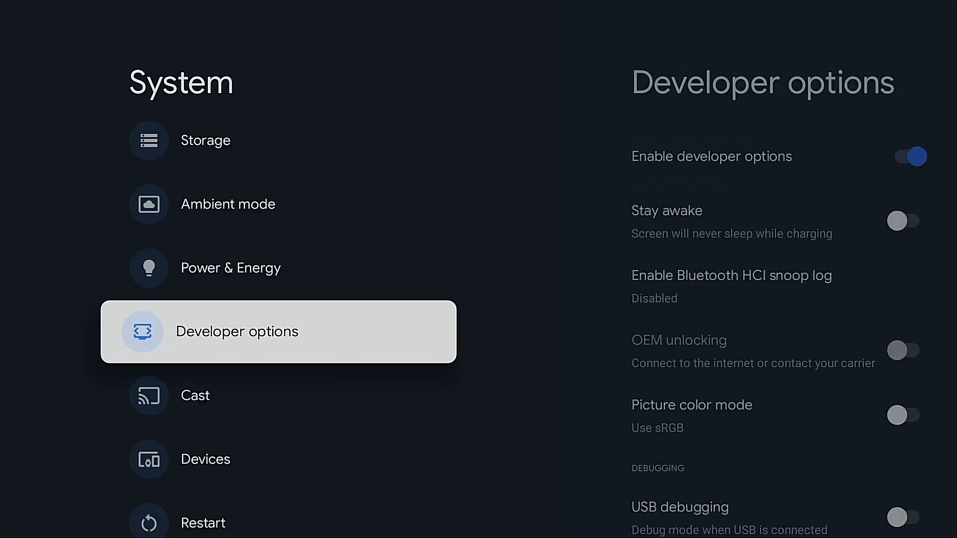
click(237, 332)
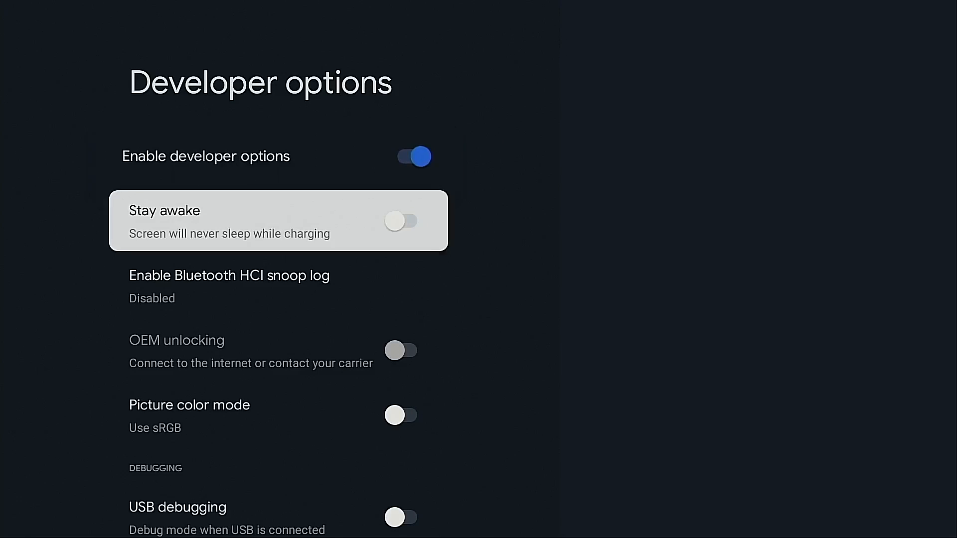
scroll(down, 3)
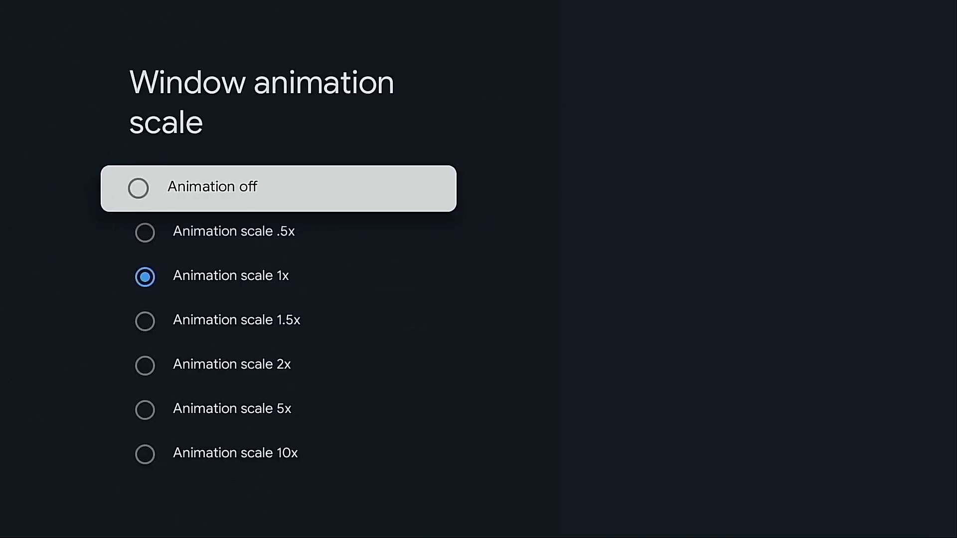
Step: Set the animation scale to .5x and toggle on Force allow apps on external
click(145, 187)
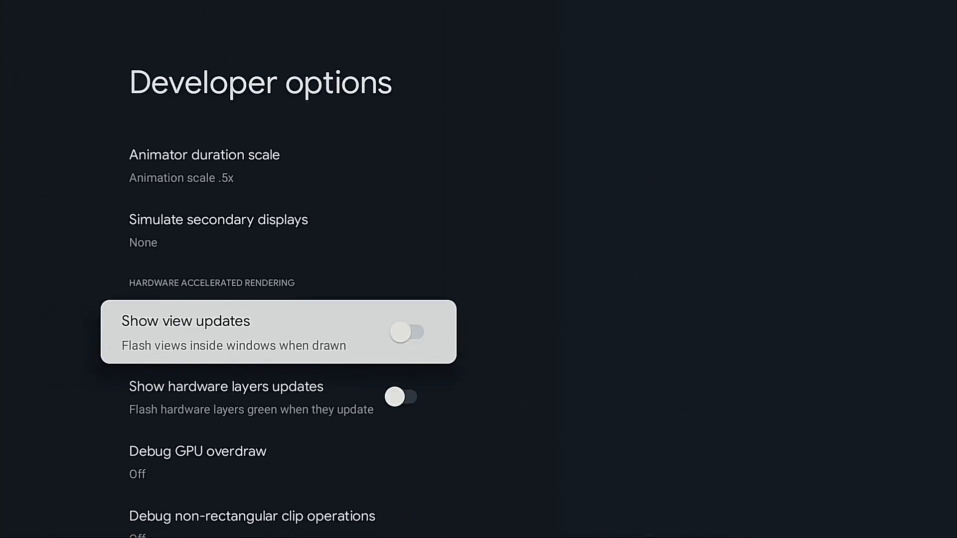
scroll(down, 3)
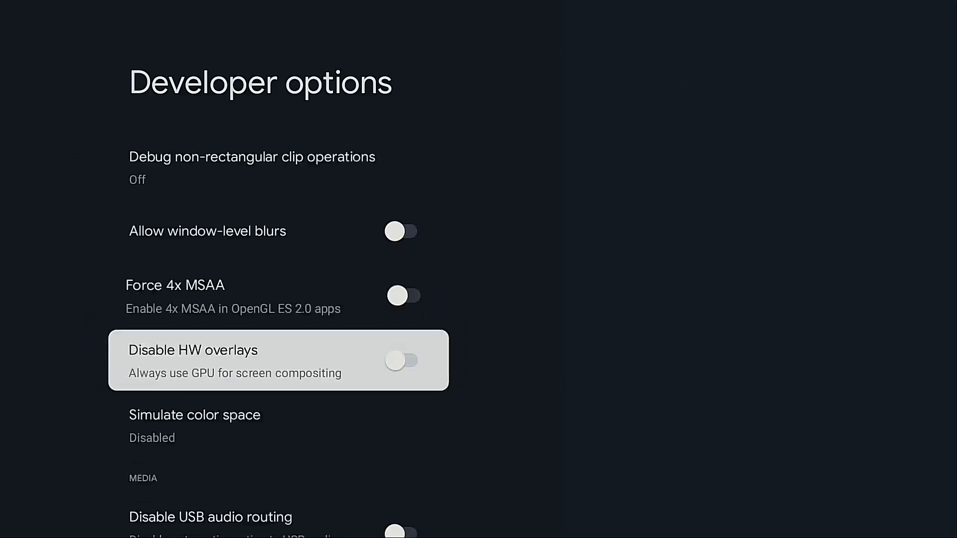
scroll(down, 3)
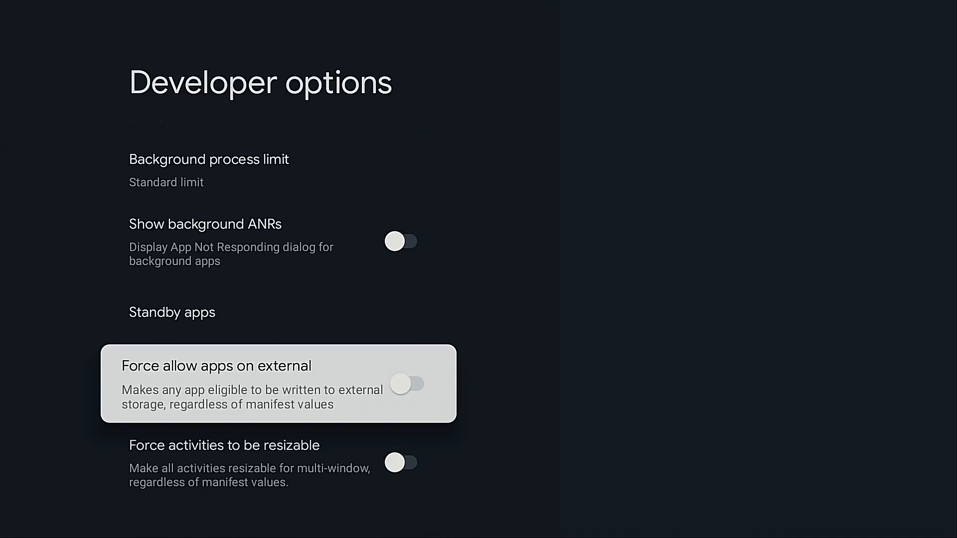
click(407, 383)
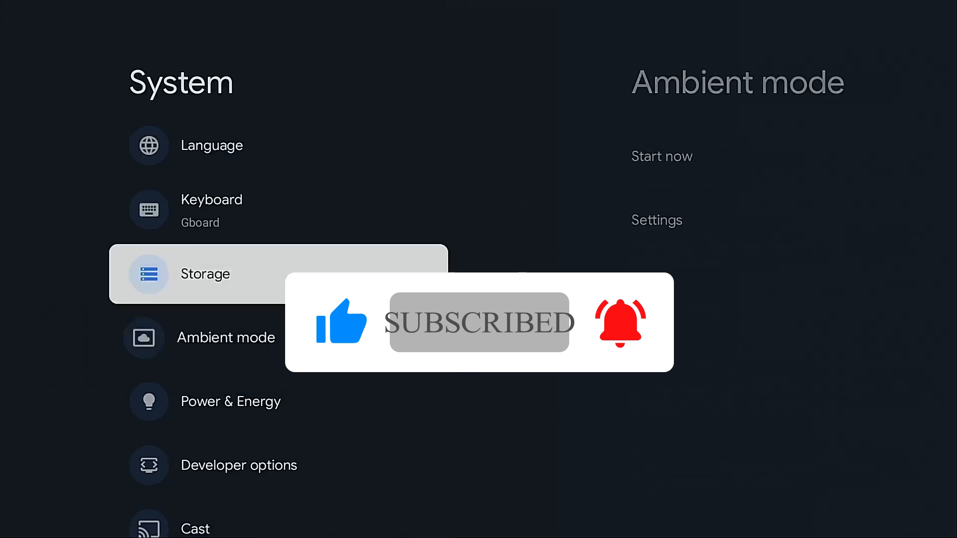
Step: Go into Storage and select the connected USB drive to show its setup choices
click(206, 274)
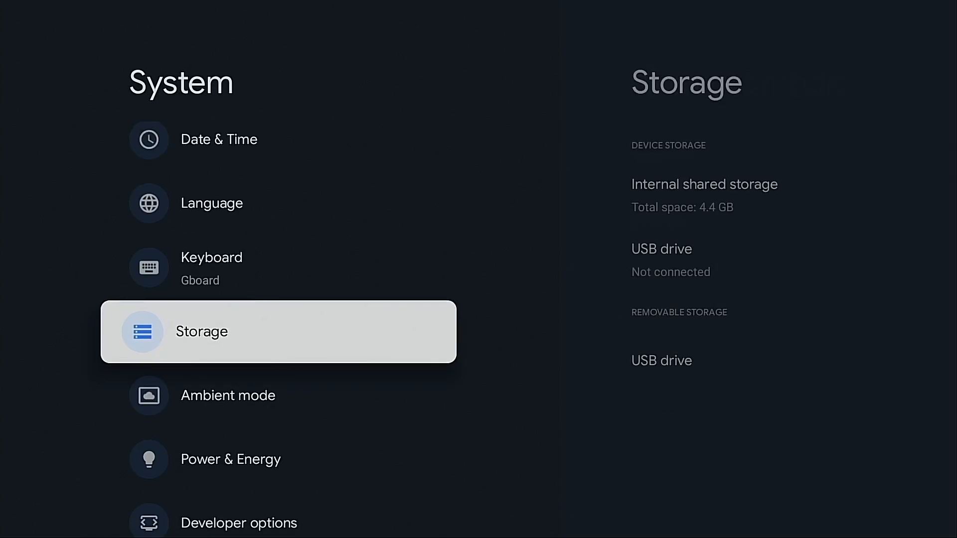
click(202, 332)
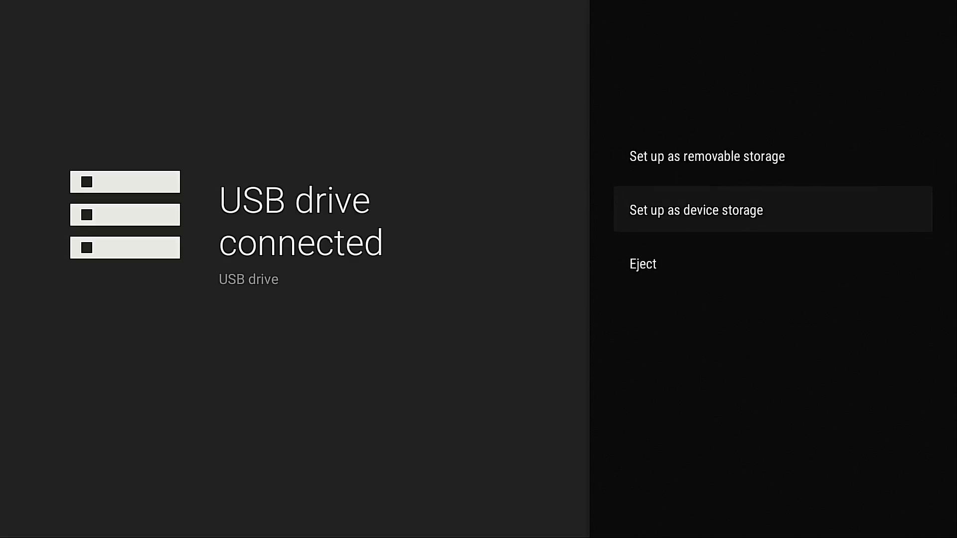
Step: Set up the USB drive as removable storage and view its details showing 31 GB total
key(up)
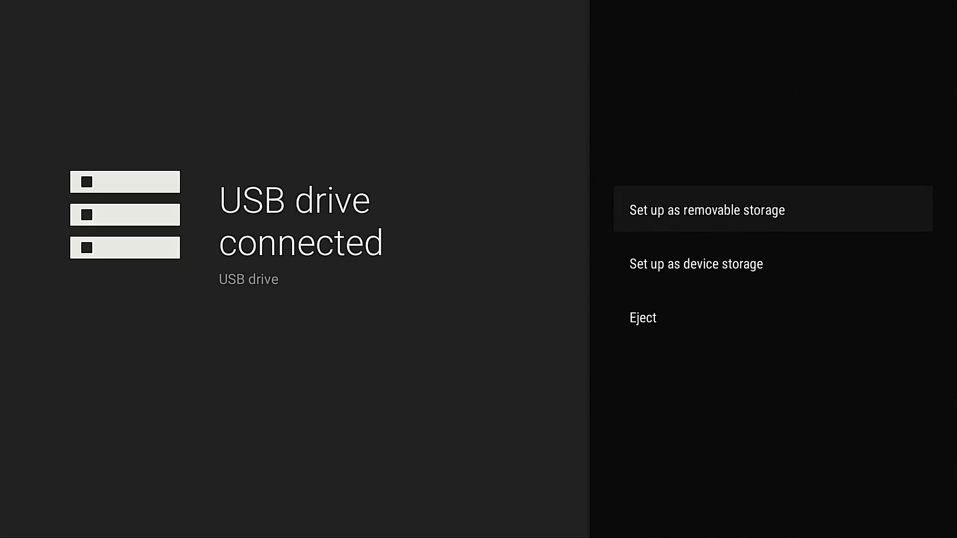
click(706, 209)
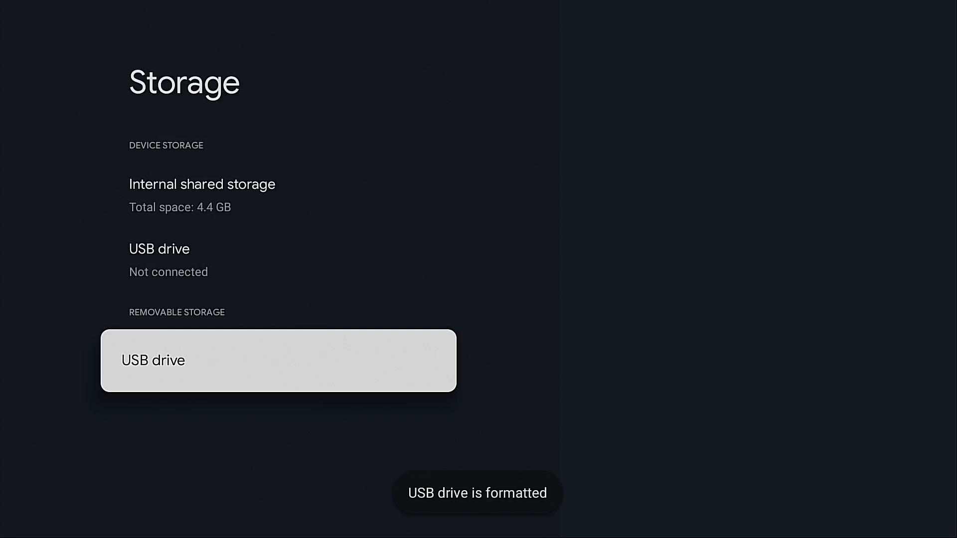
click(277, 361)
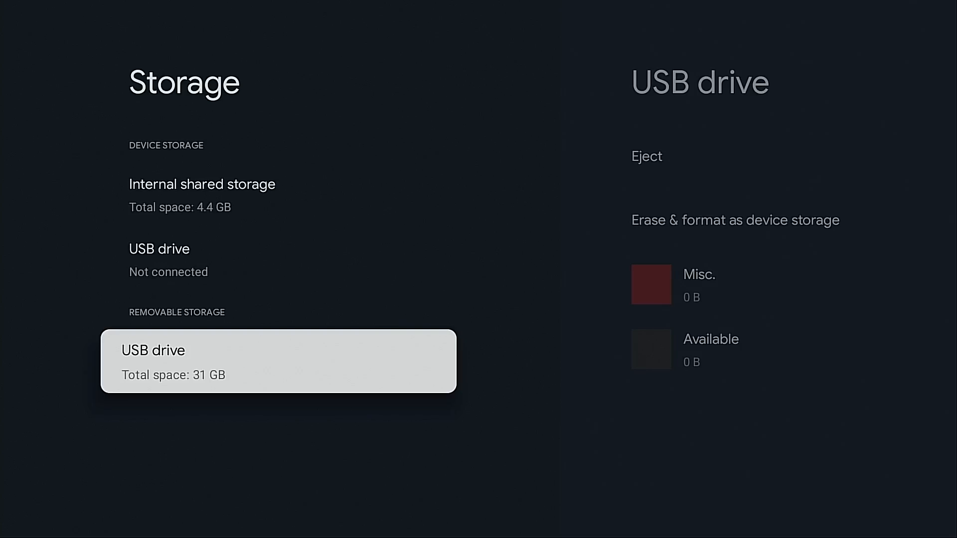
Step: Start Erase & format as device storage for the USB drive
click(734, 221)
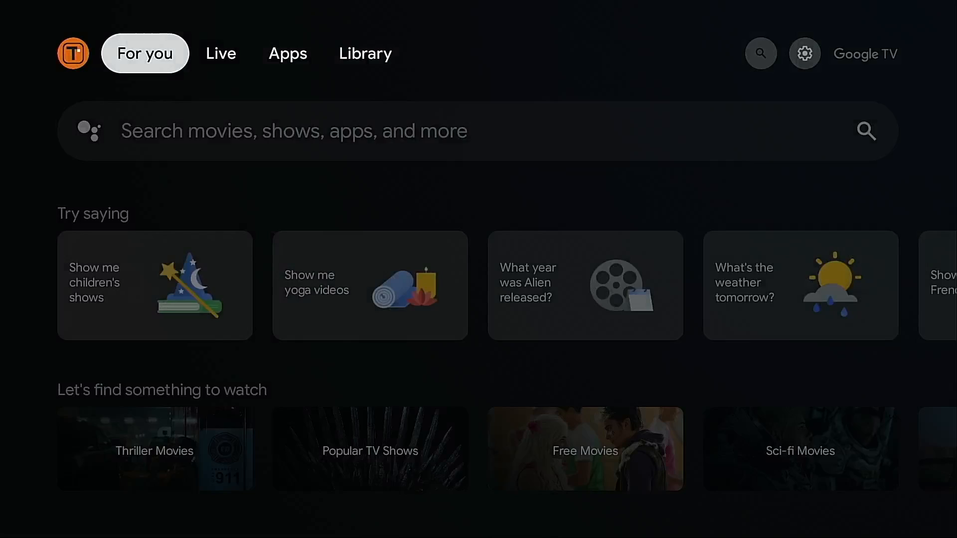
Step: Search the Apps catalogue for 'downloader' using the on-screen keyboard
click(287, 53)
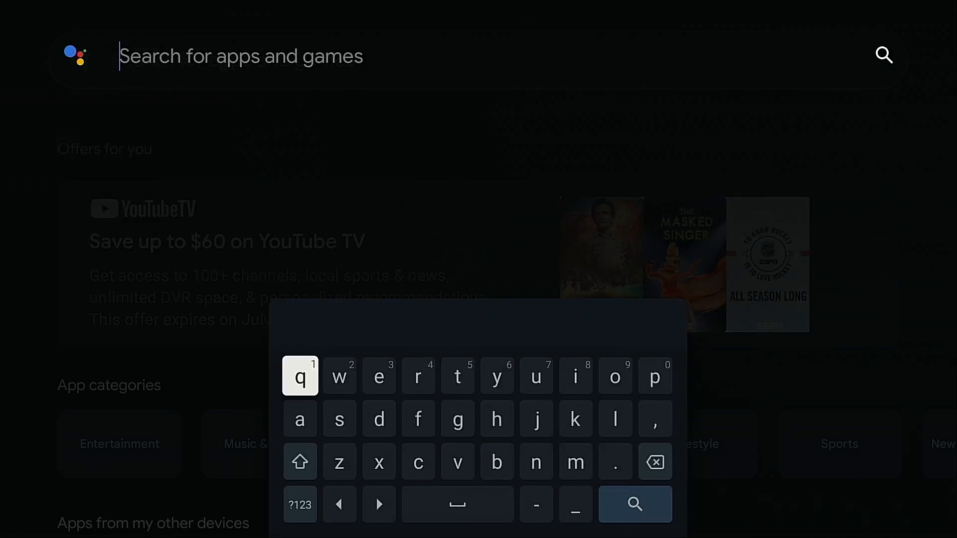
click(379, 419)
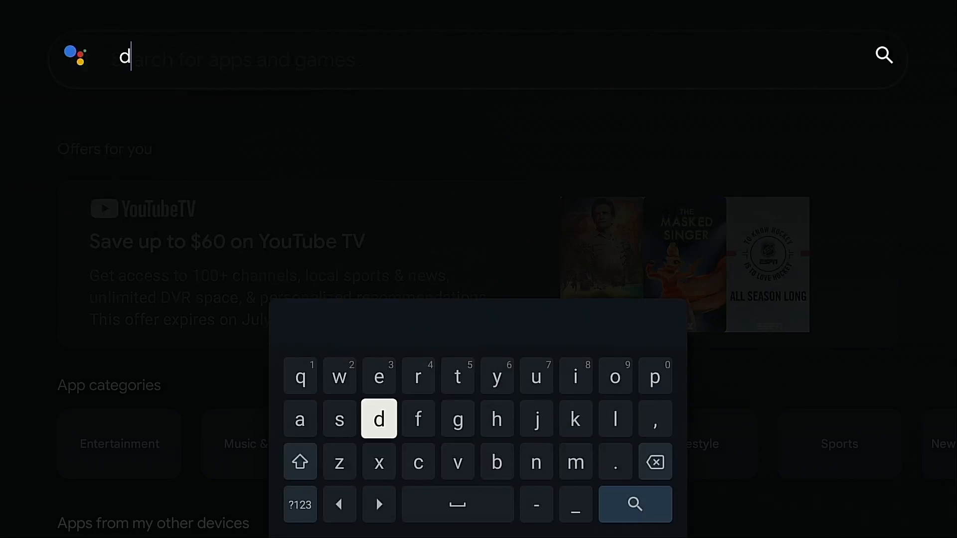
click(616, 376)
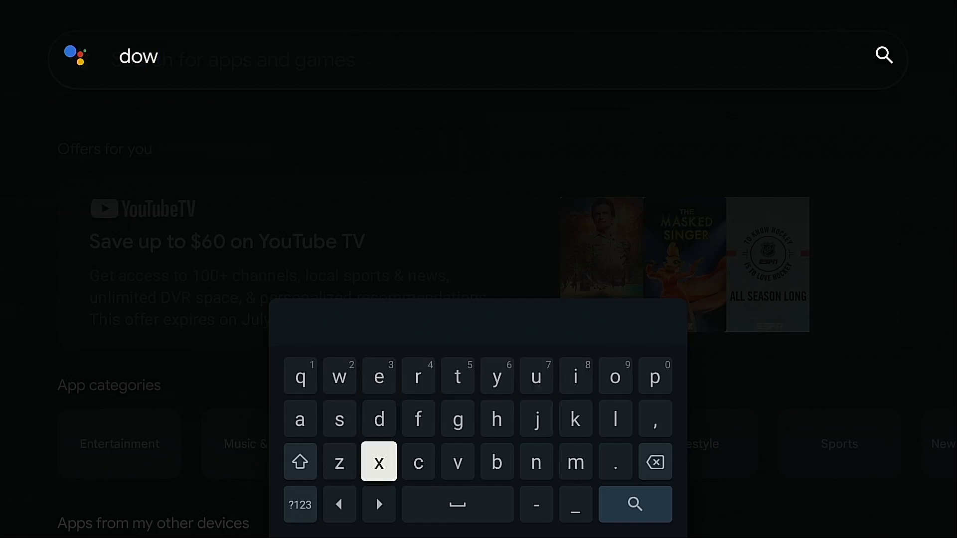
click(536, 463)
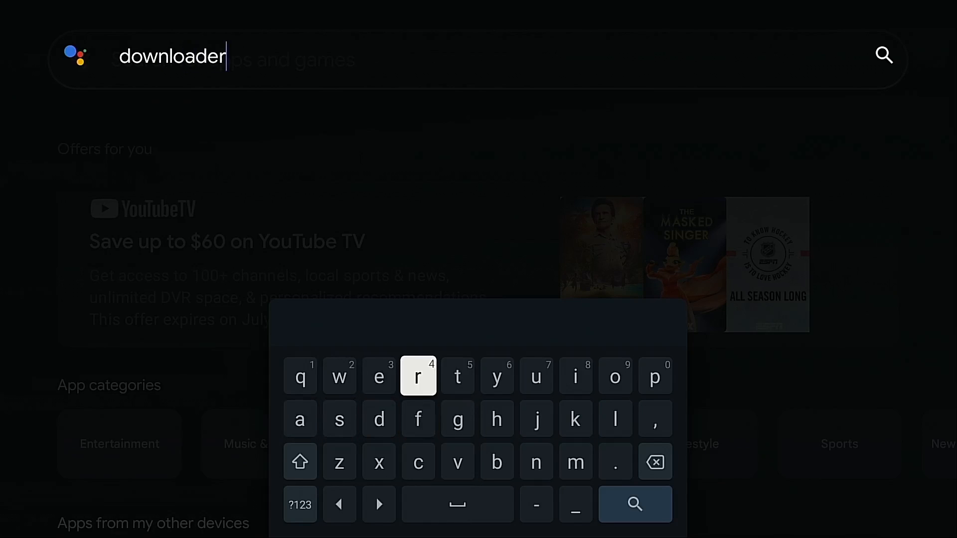
click(637, 505)
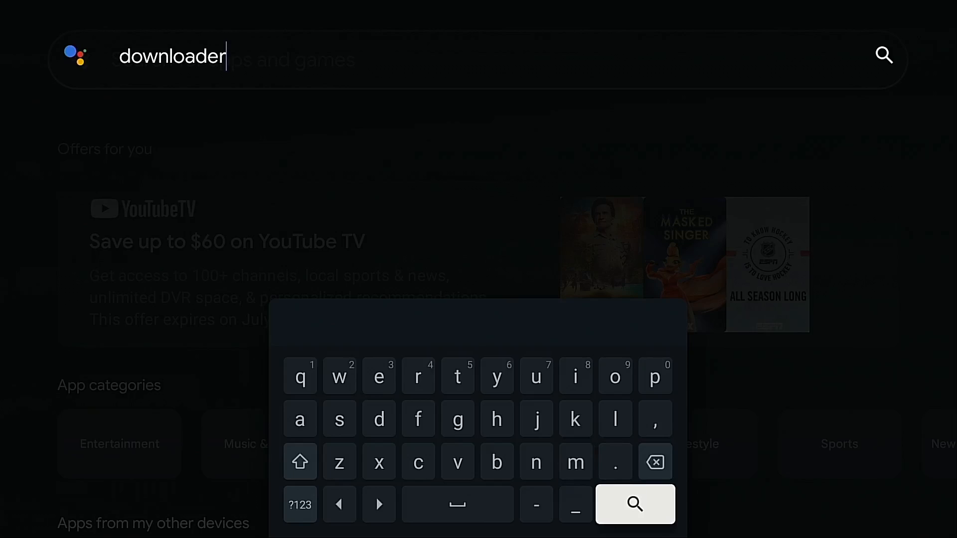
click(636, 504)
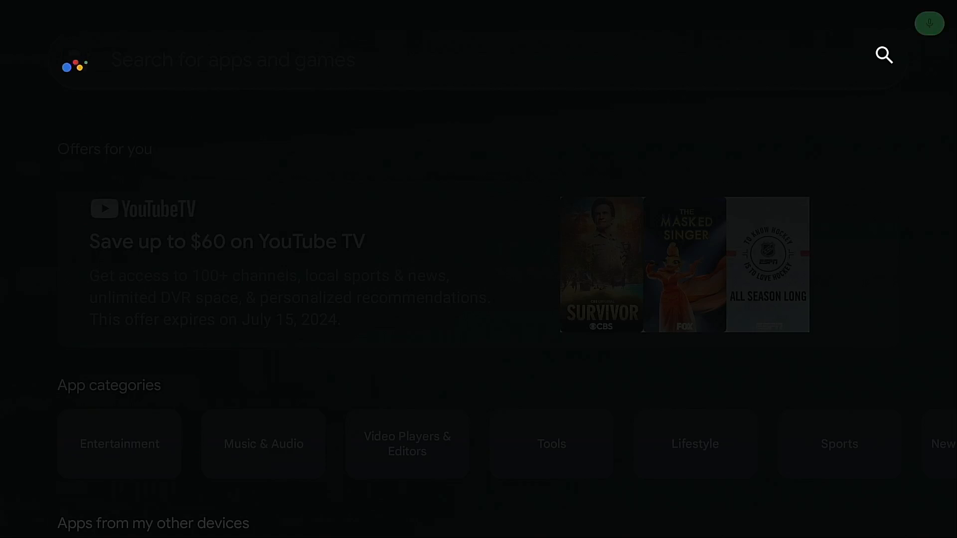
Step: Search 'dow' in Google Play and install Downloader by AFTVnews
text(open Google)
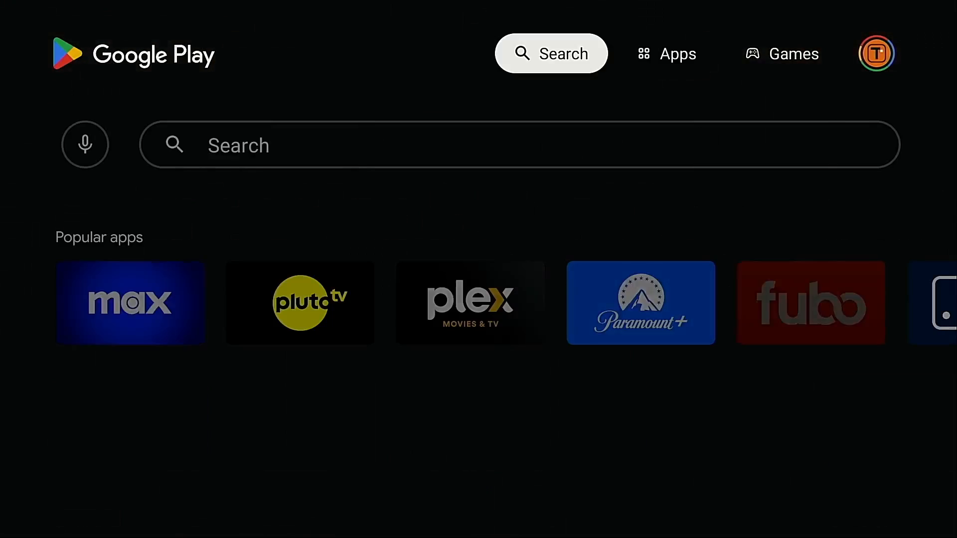
click(551, 53)
text(dow)
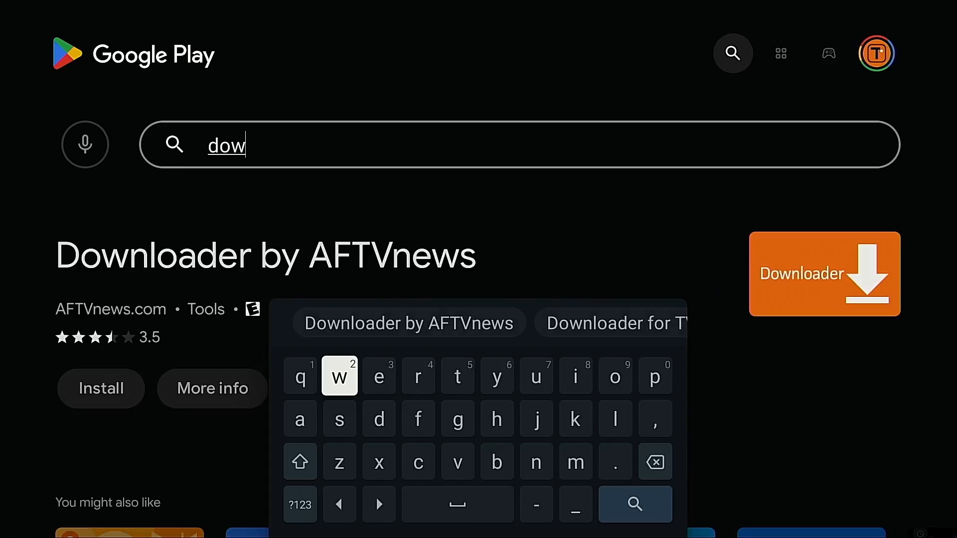
click(101, 388)
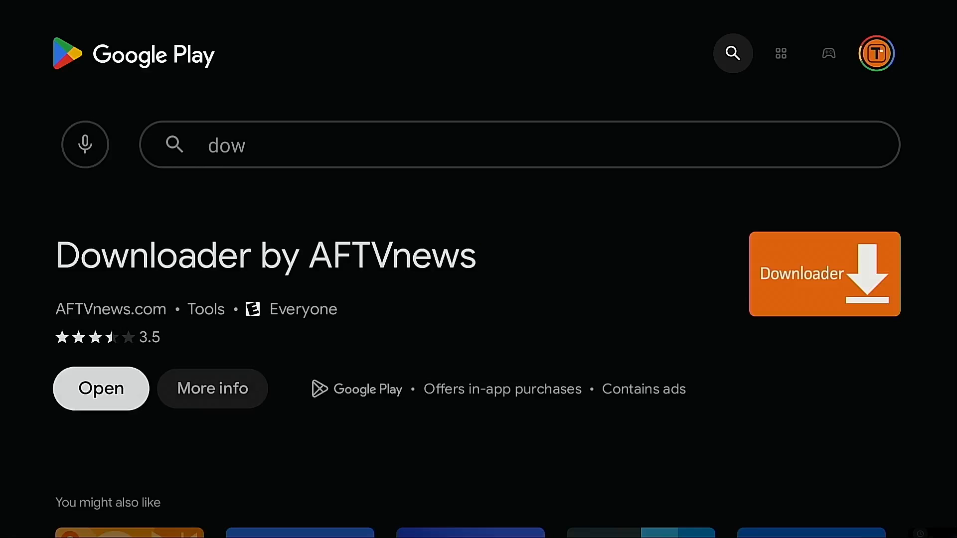
Step: Launch Downloader and allow it access to photos and media
click(102, 388)
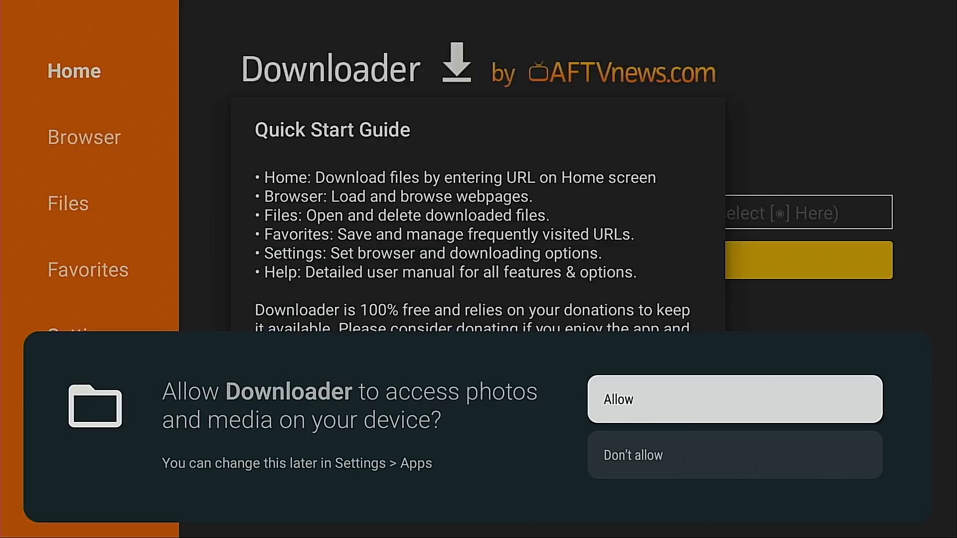
click(733, 398)
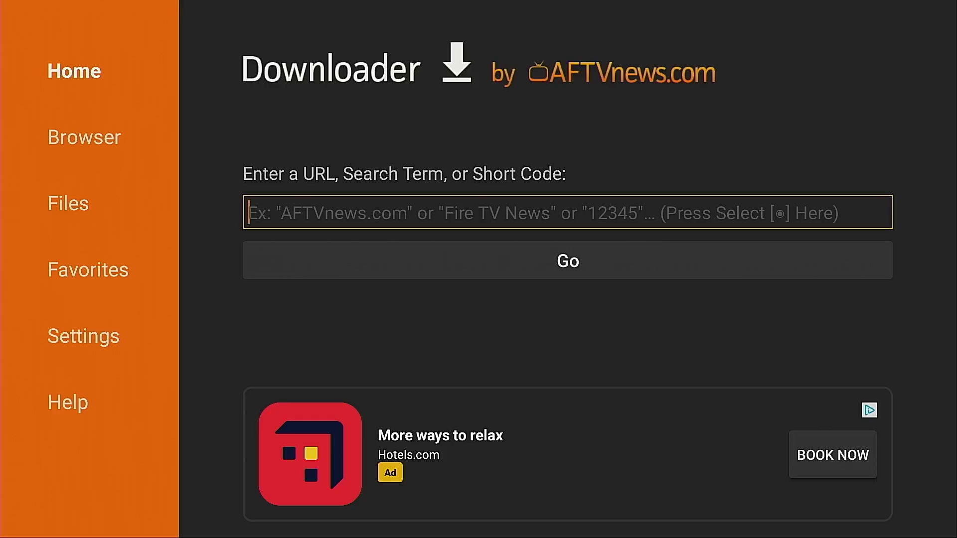
Step: Enter troypoint.com/troypoint-toolbox in the URL field to load the TROYPOINT Toolbox page
click(566, 212)
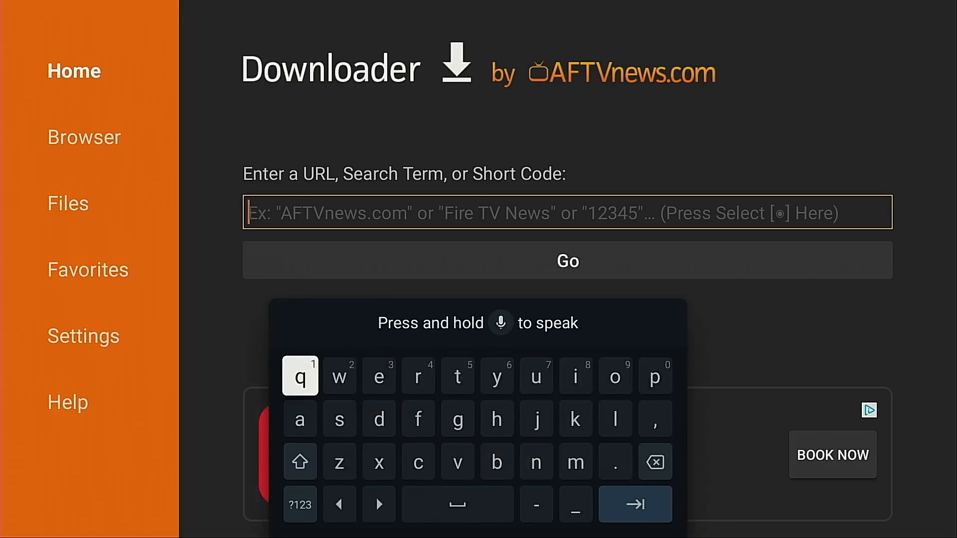
click(300, 504)
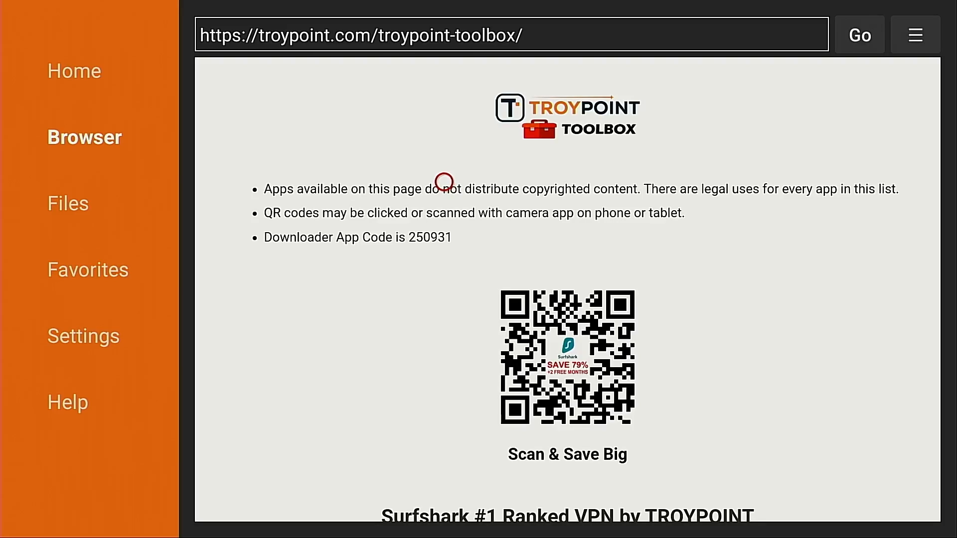
Step: Add the current TROYPOINT Toolbox page to Downloader's favourites from the browser menu
click(916, 35)
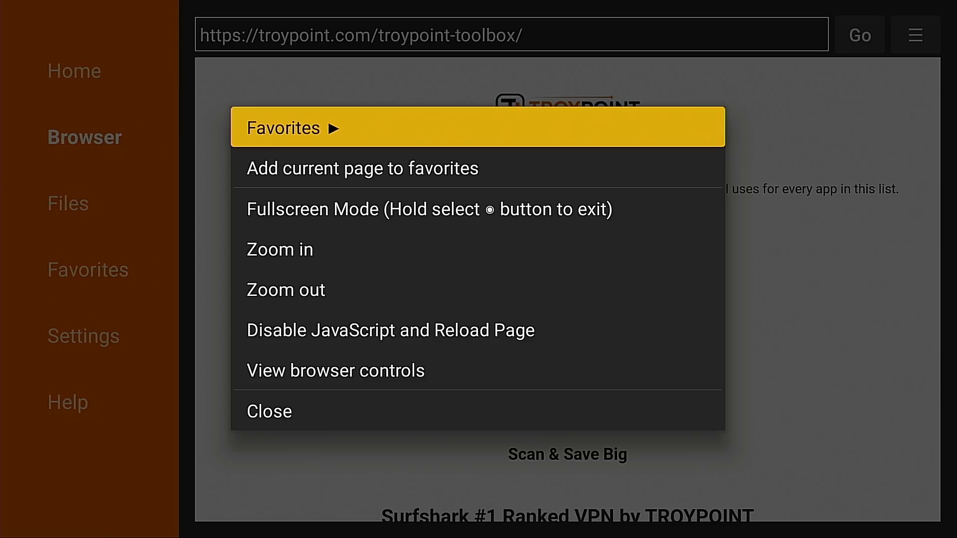
click(269, 411)
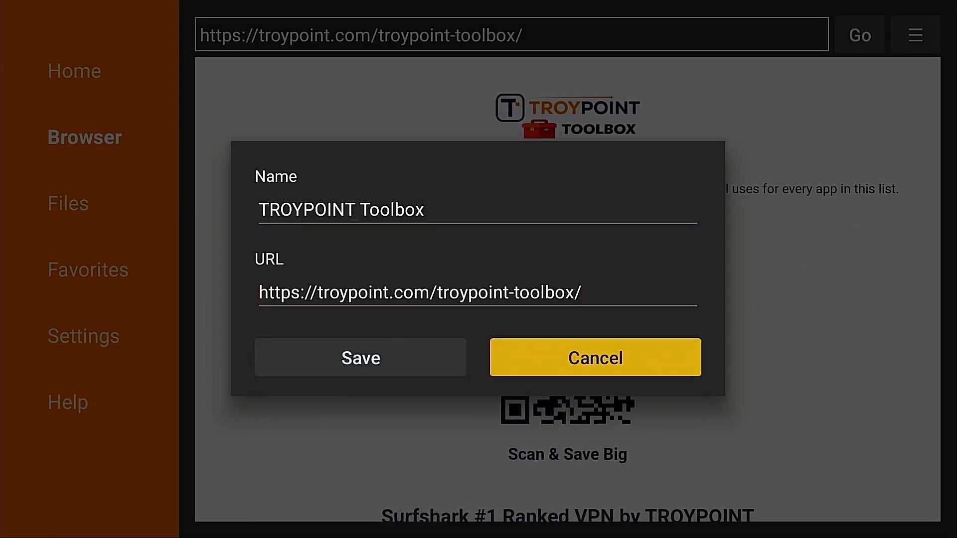
click(360, 357)
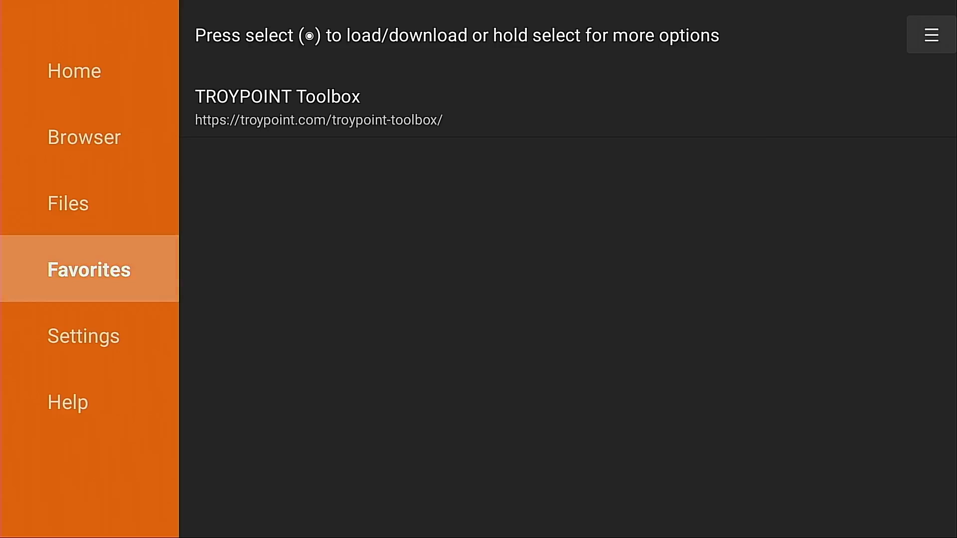
Step: Load the saved TROYPOINT Toolbox favourite and scroll down to the Sideload Launcher entry
click(277, 96)
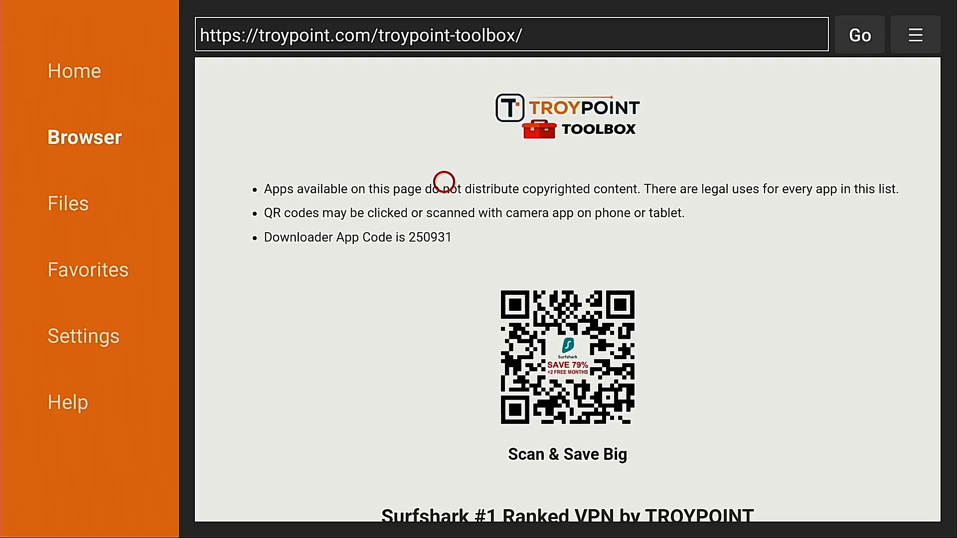
scroll(down, 3)
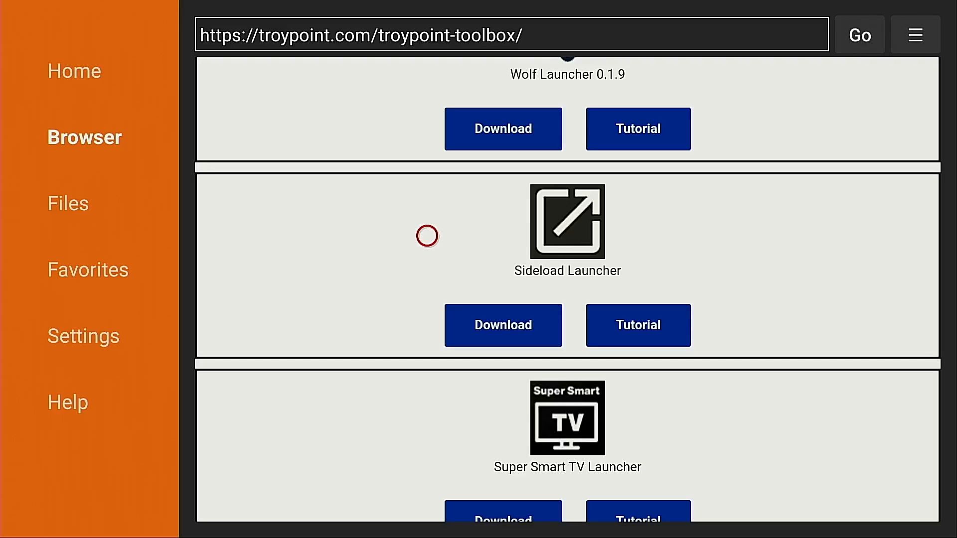
mouse_move(660, 236)
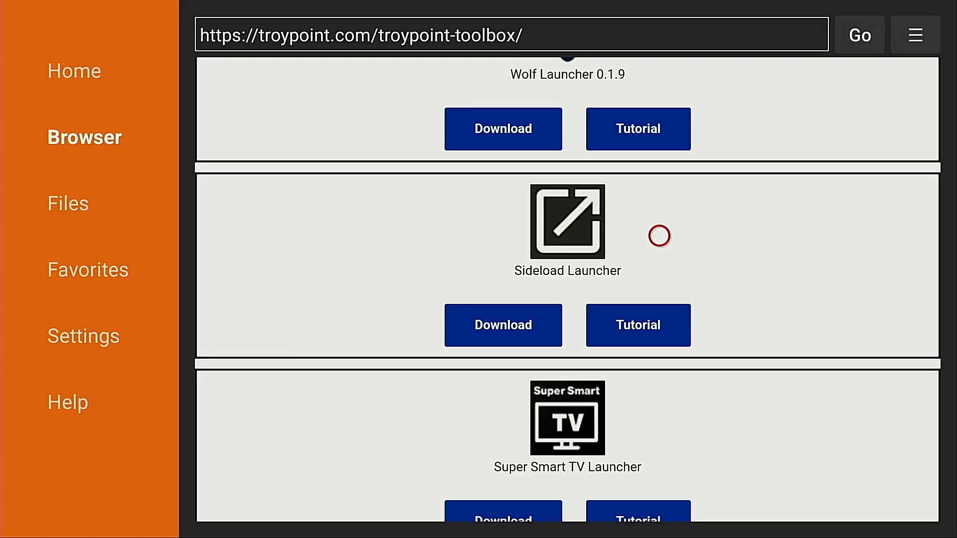
mouse_move(661, 287)
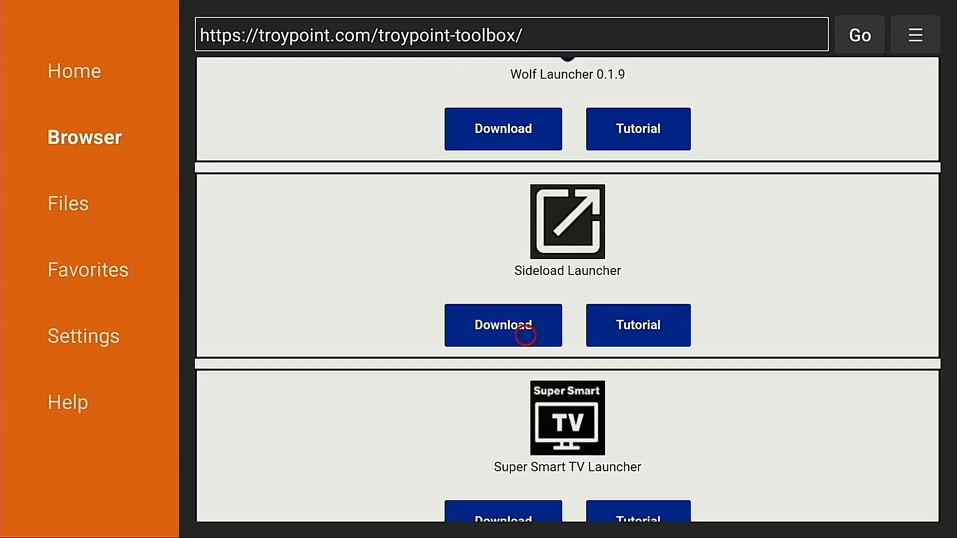
Step: Download Sideload Launcher, allow Downloader to install unknown apps, and install it
click(502, 325)
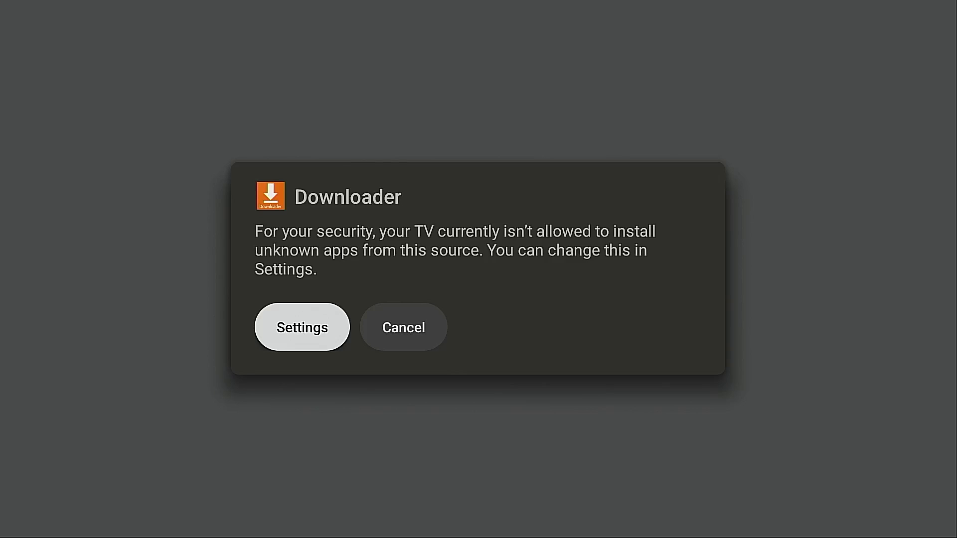
click(302, 327)
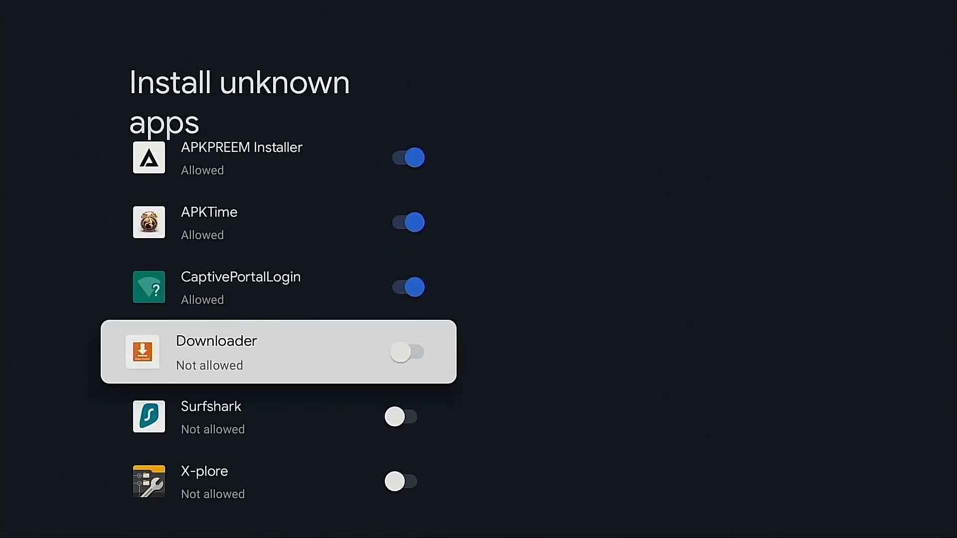
click(405, 353)
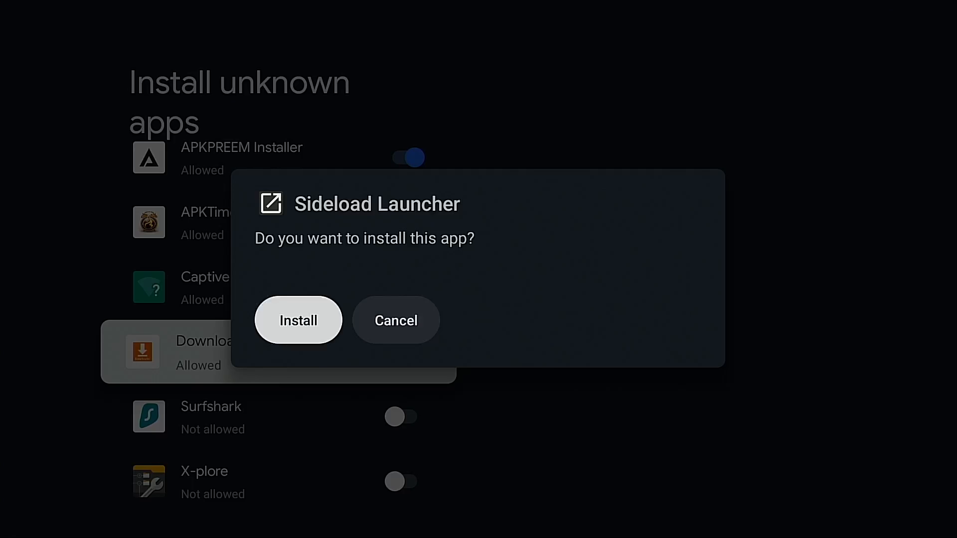
click(299, 321)
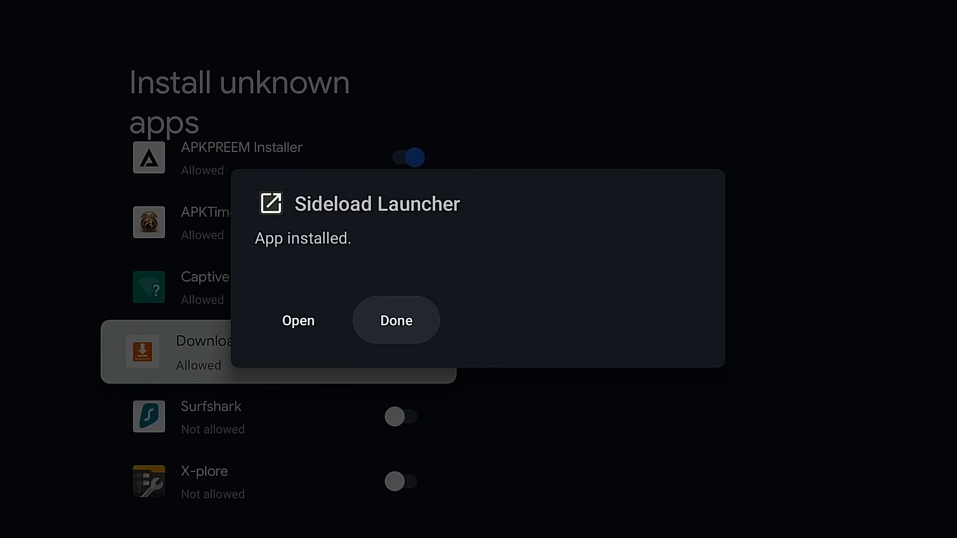
mouse_move(397, 320)
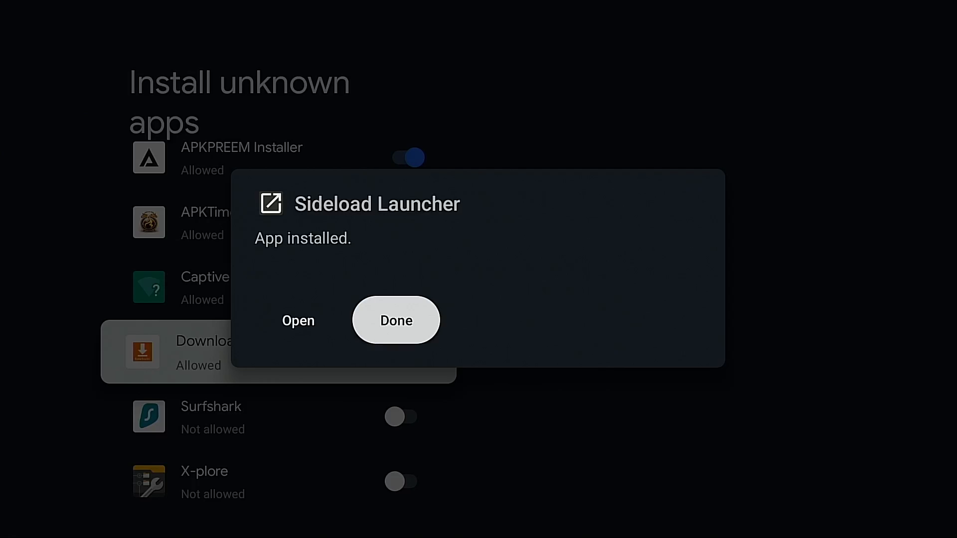
Step: Finish the installation and delete the downloaded Sideload Launcher APK
click(396, 320)
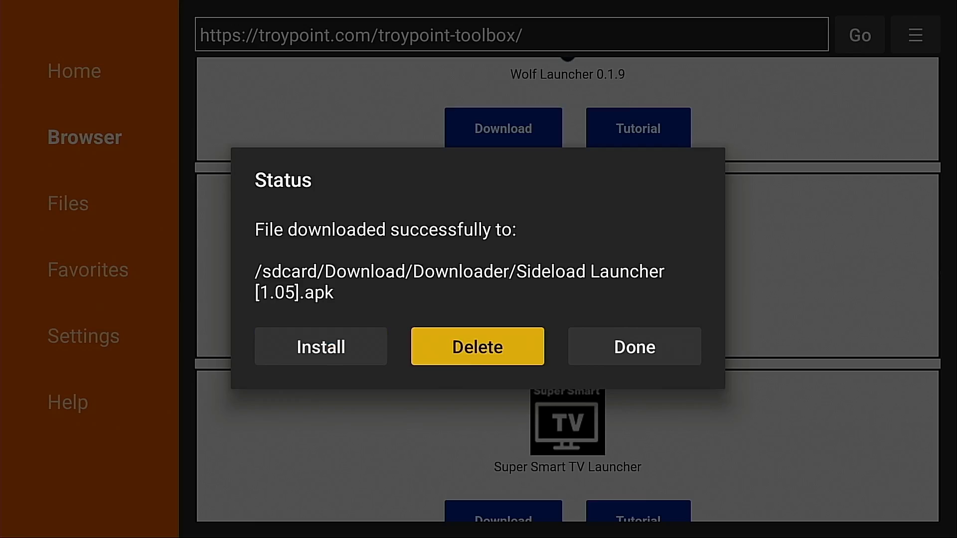
click(478, 346)
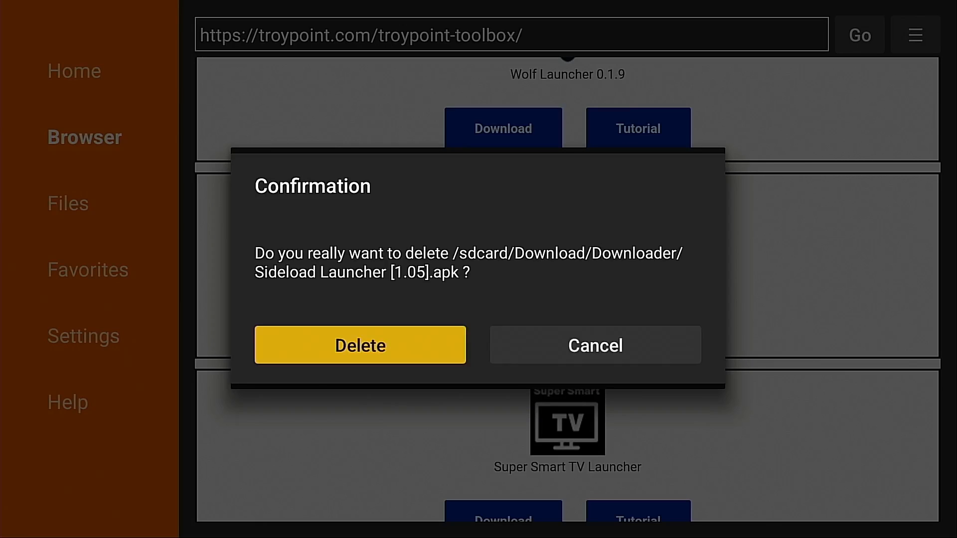
click(360, 345)
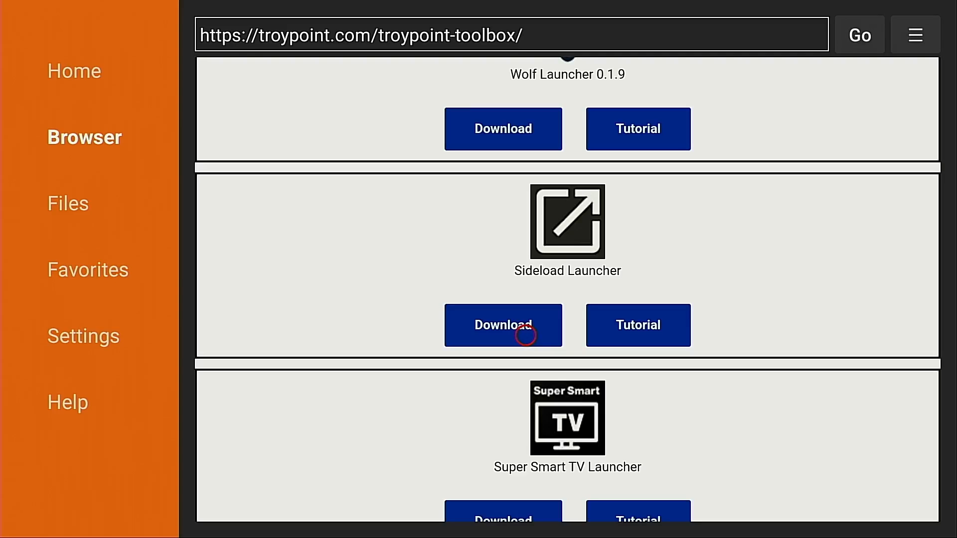
Step: Download and install the Remote ADB App, then delete its leftover APK file
scroll(down, 3)
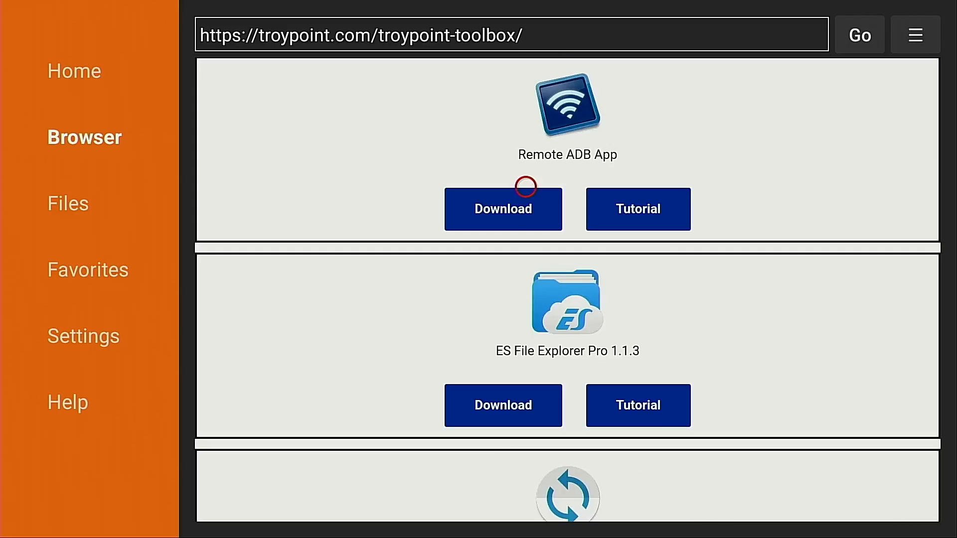
click(502, 209)
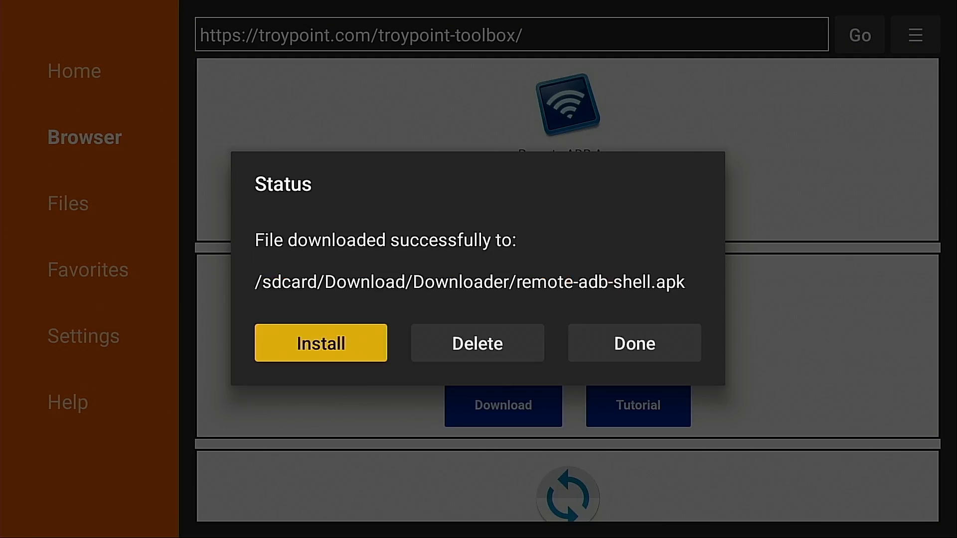
click(321, 343)
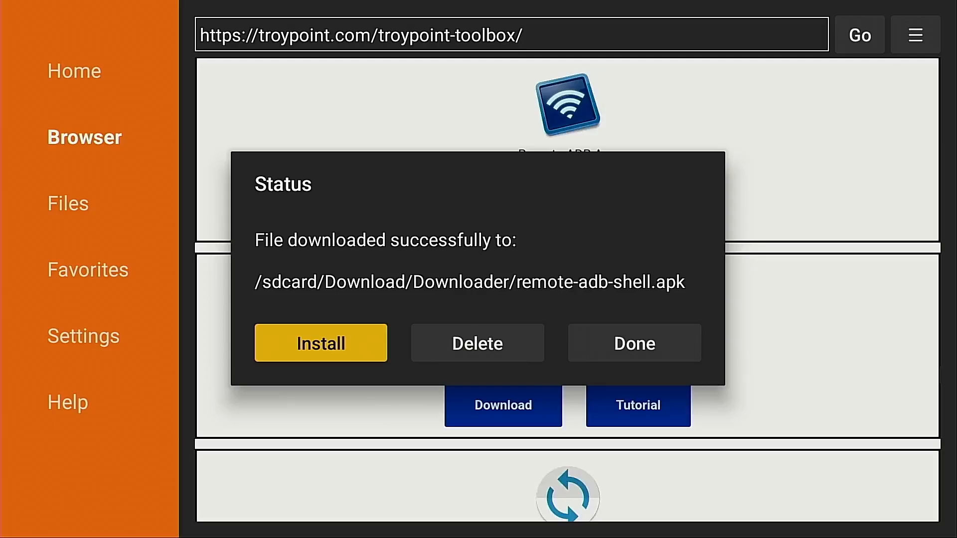
click(477, 343)
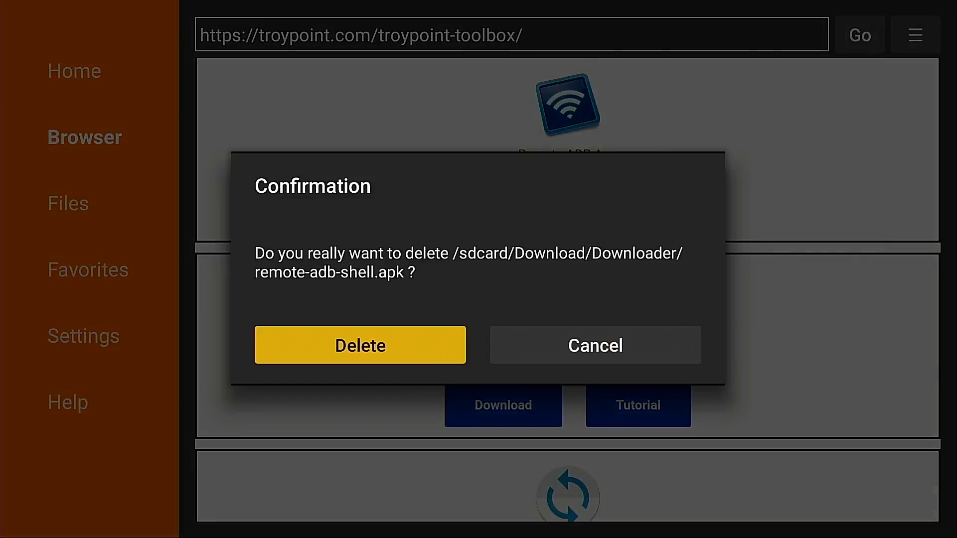
click(360, 345)
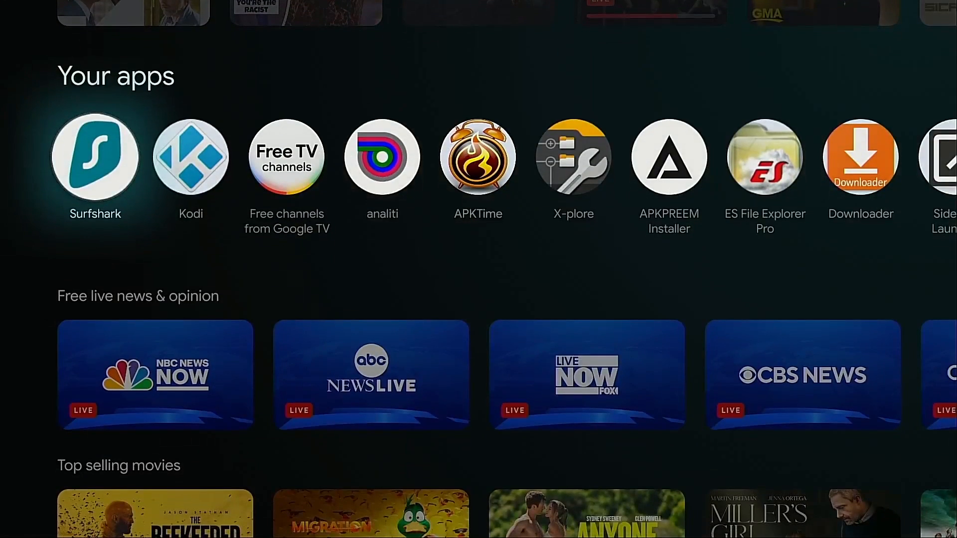
Step: Launch Sideload Launcher from Your apps and dismiss its older-Android warning
scroll(right, 3)
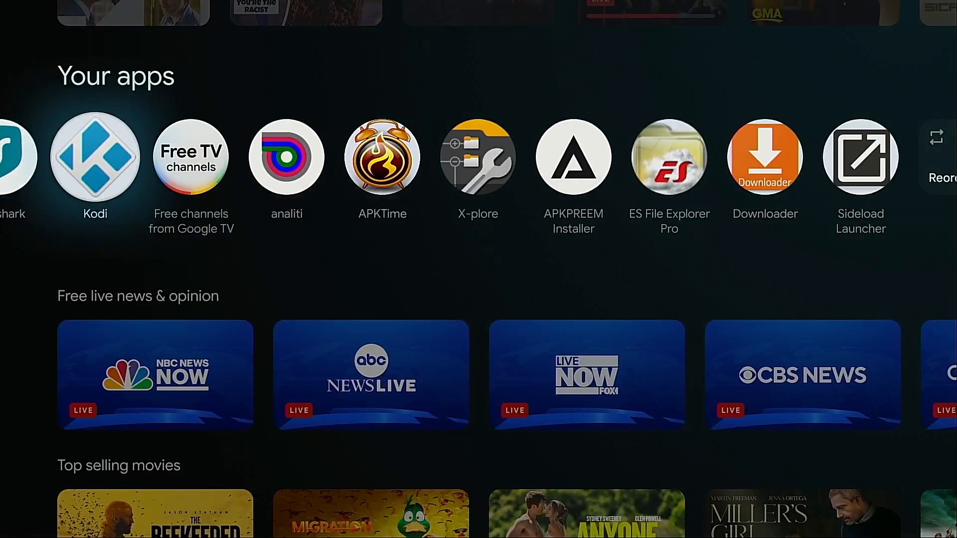
scroll(right, 3)
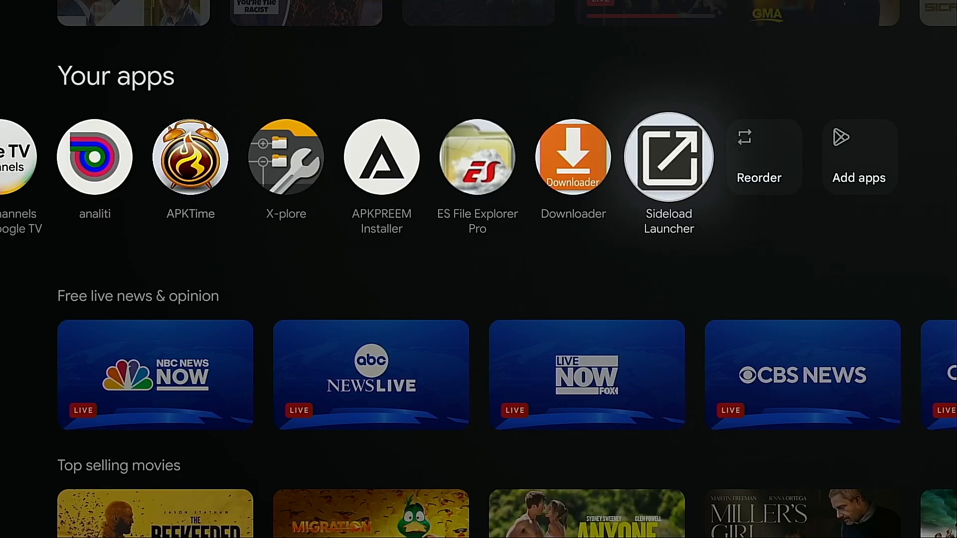
click(669, 157)
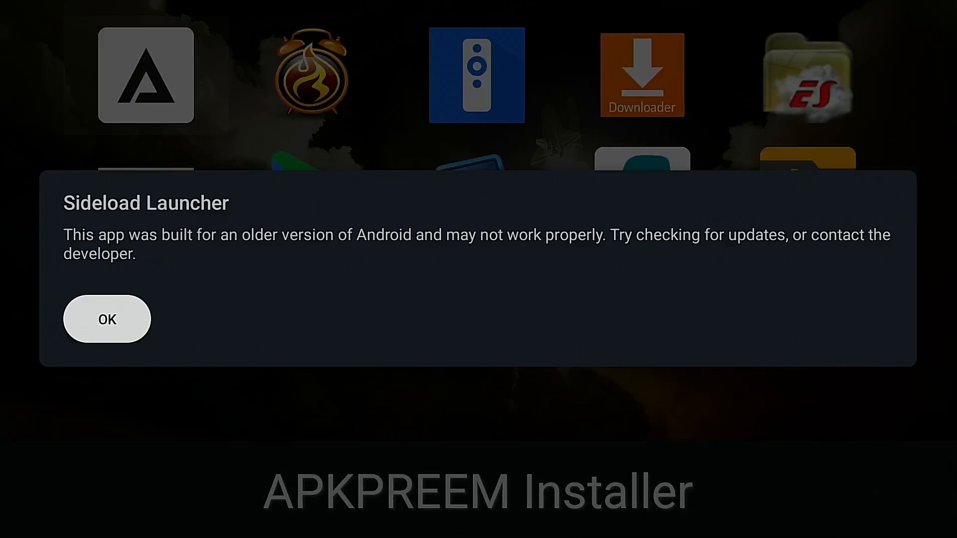
click(107, 319)
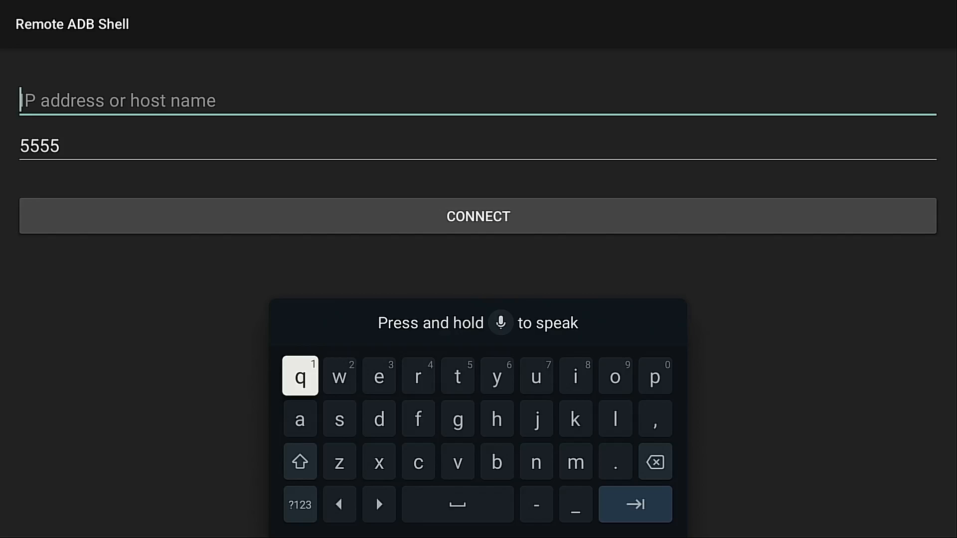
mouse_move(576, 419)
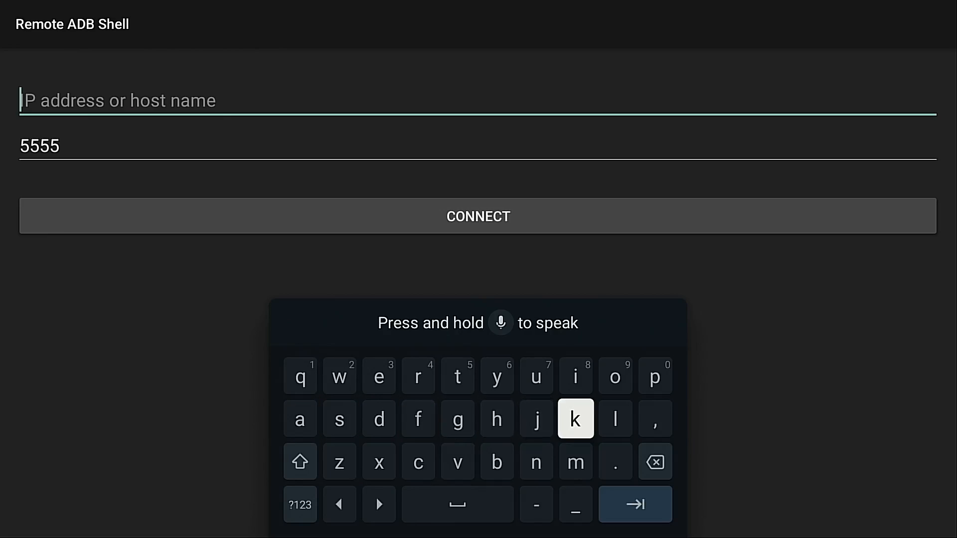
Step: Connect to localhost on port 5555 with 'Always allow from this computer' debugging authorised
text(localhost)
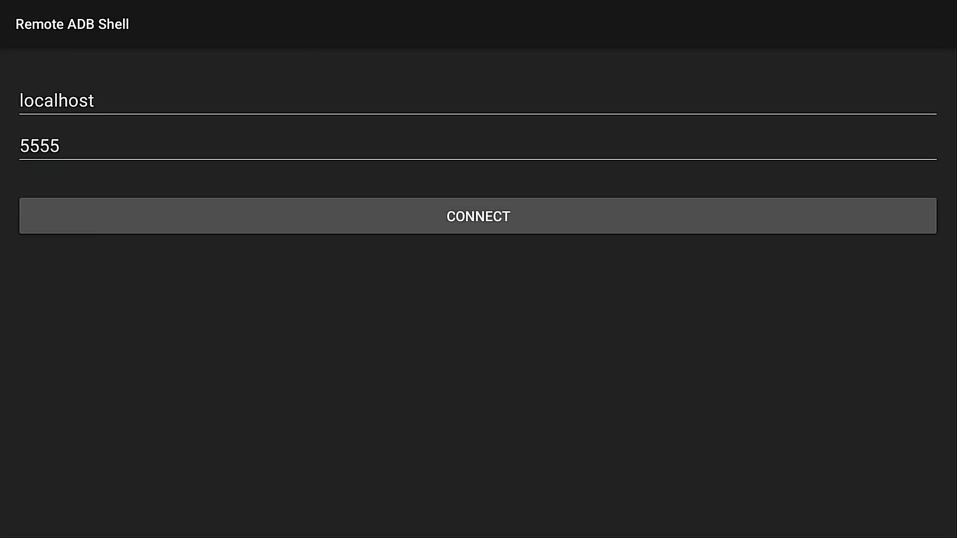
click(478, 216)
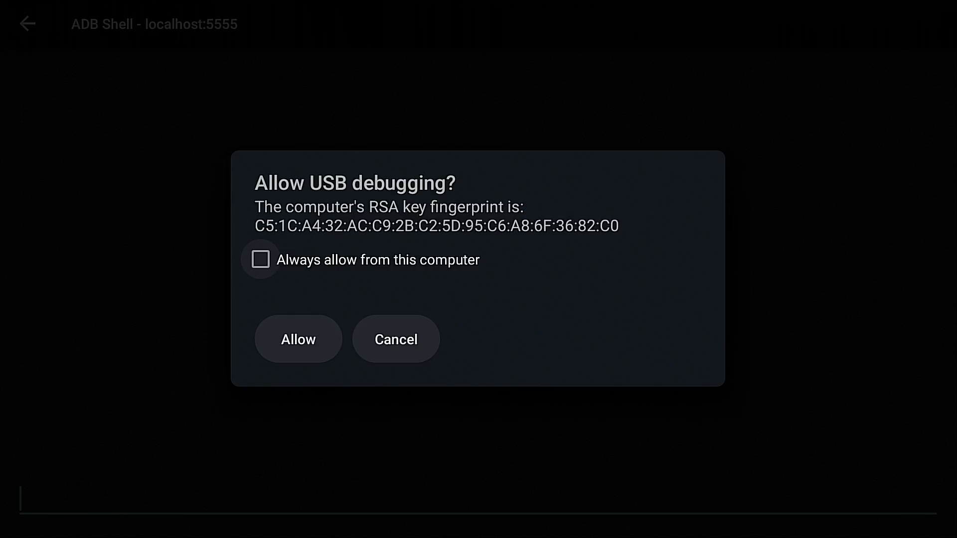
click(261, 259)
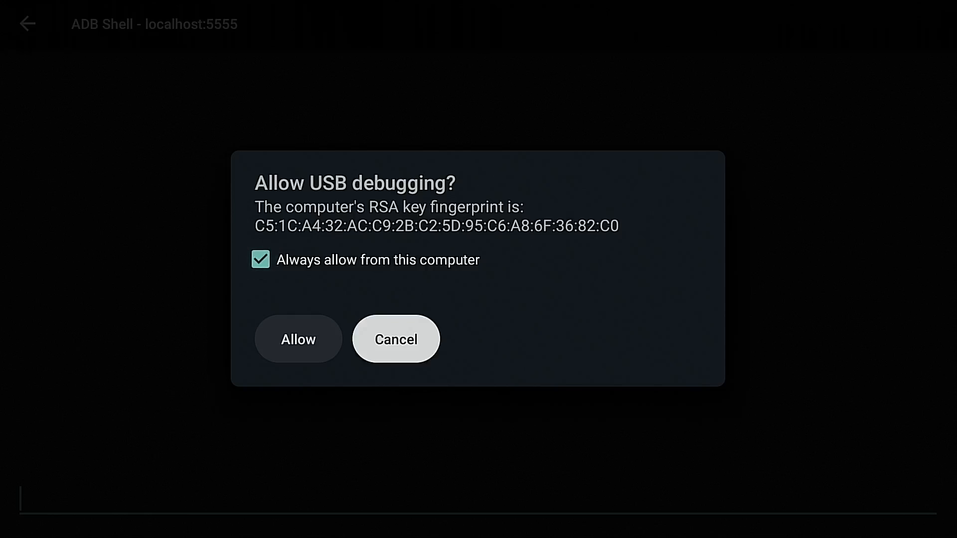
click(298, 339)
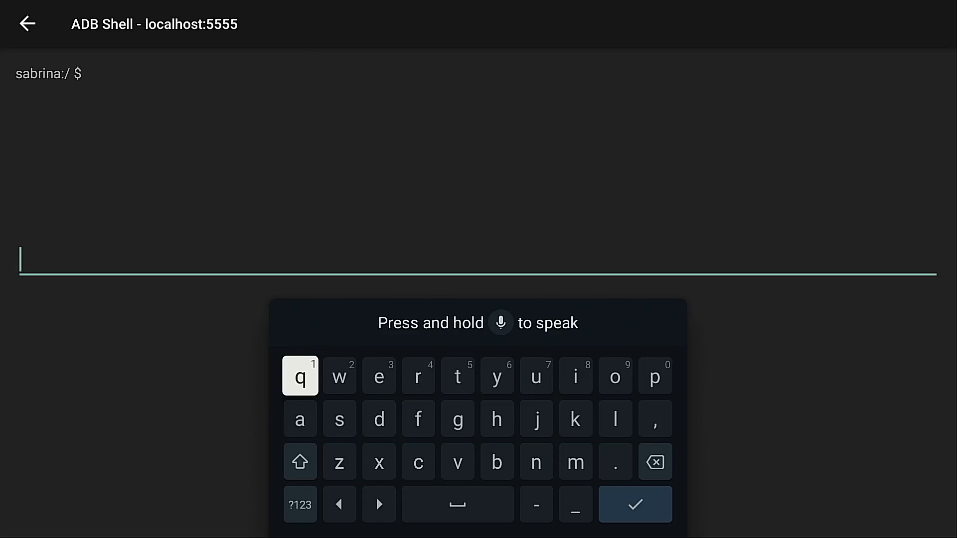
Step: Run pm list users to show the Owner and the second user with id 10
text(pm list users)
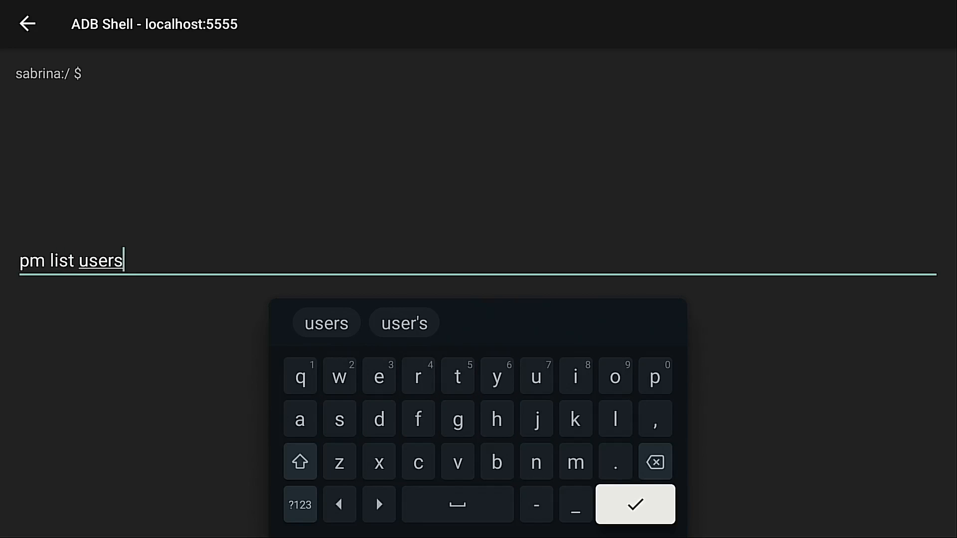
click(636, 504)
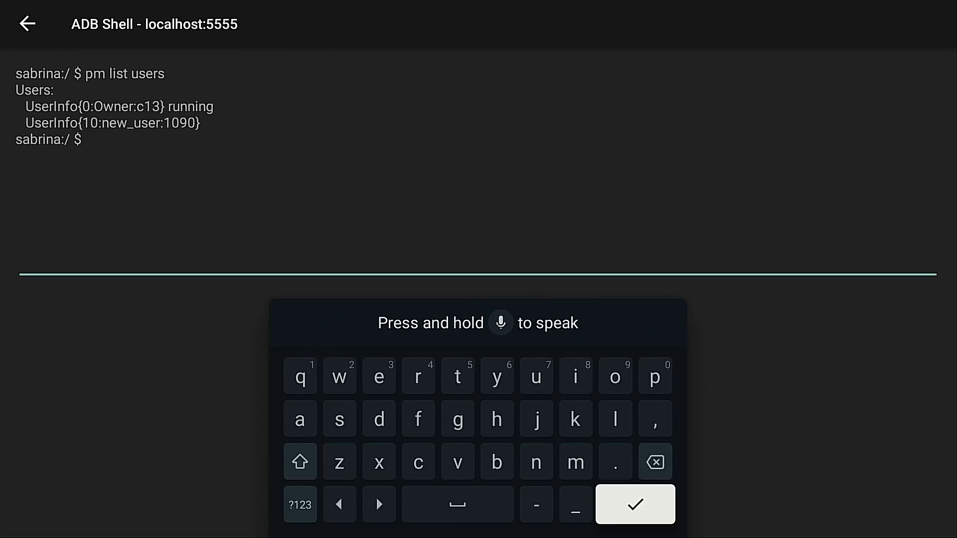
Step: Run pm remove-user 10 to delete the secondary user account
text(pm remove-user 10)
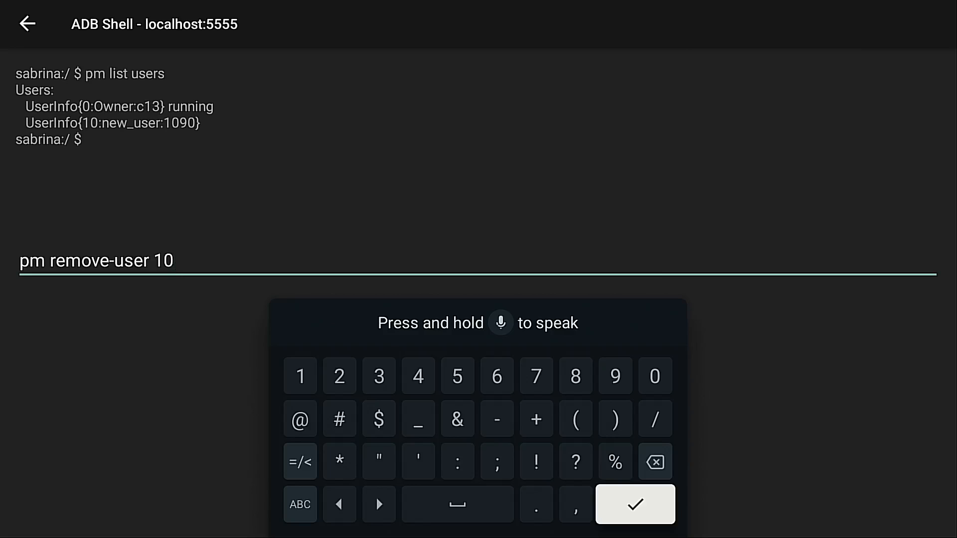
click(636, 505)
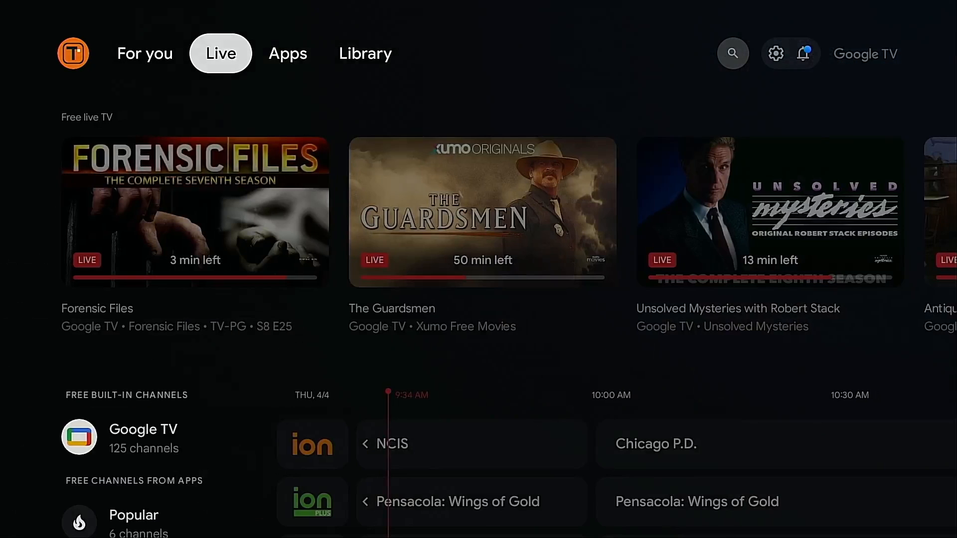
Step: Go through Settings > System > Storage to the 30 GB USB drive's options page
click(803, 53)
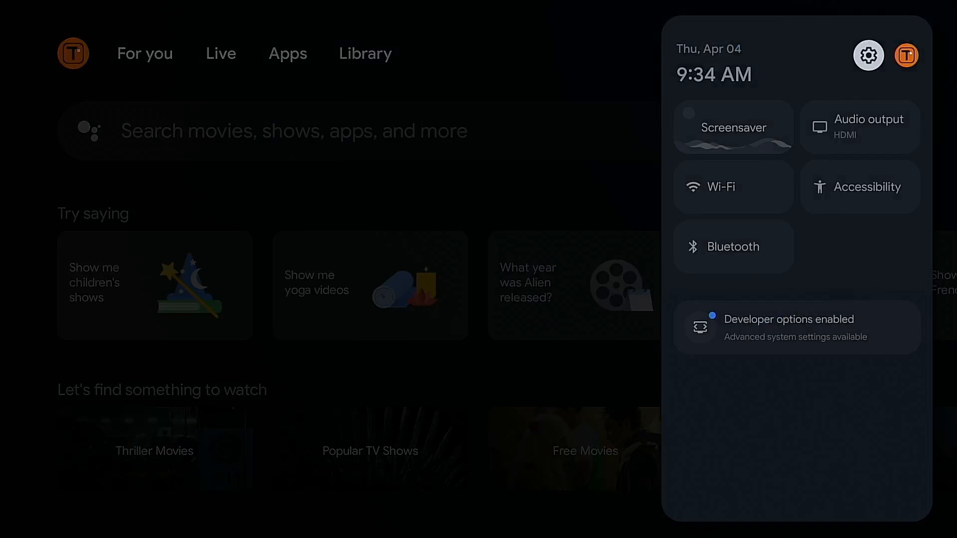
click(869, 56)
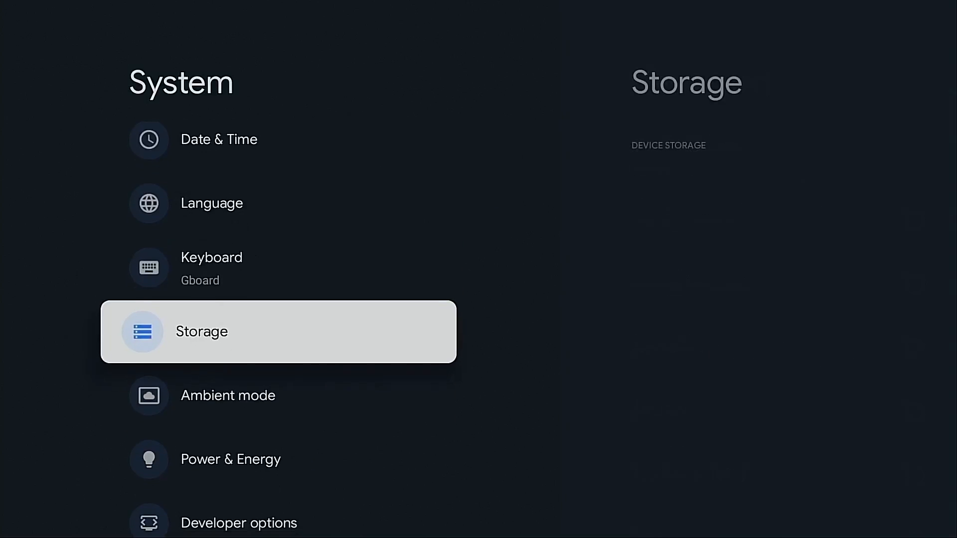
click(201, 332)
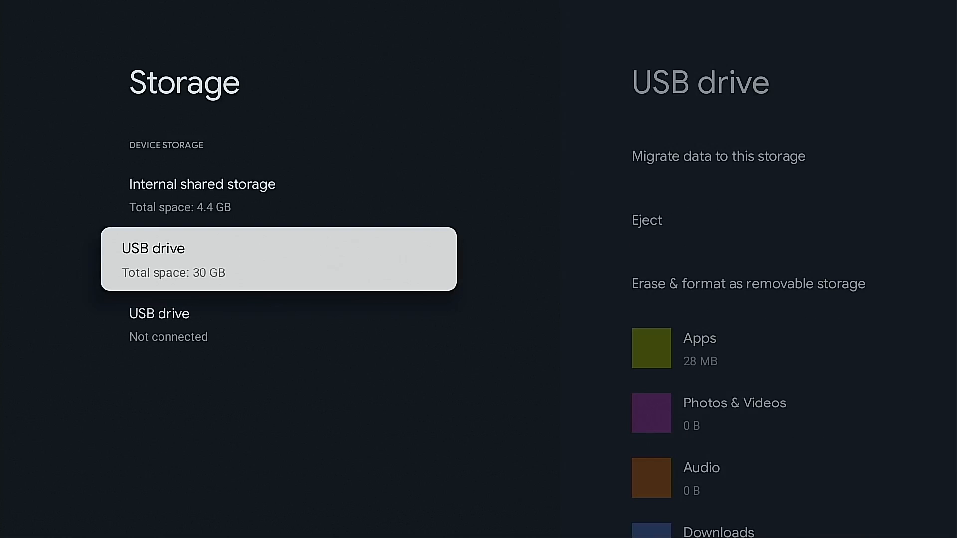
click(280, 261)
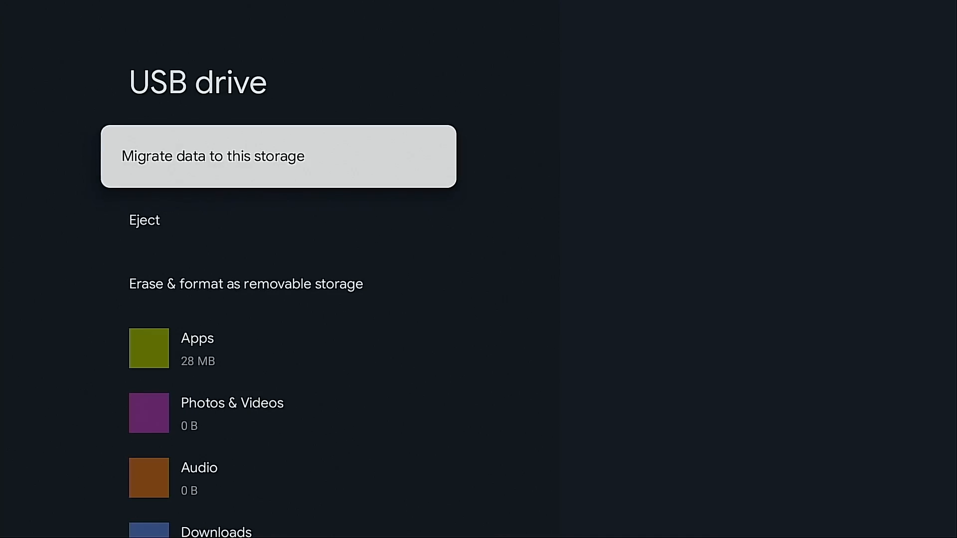
Step: Migrate data to the USB drive storage and move it now rather than later
click(214, 155)
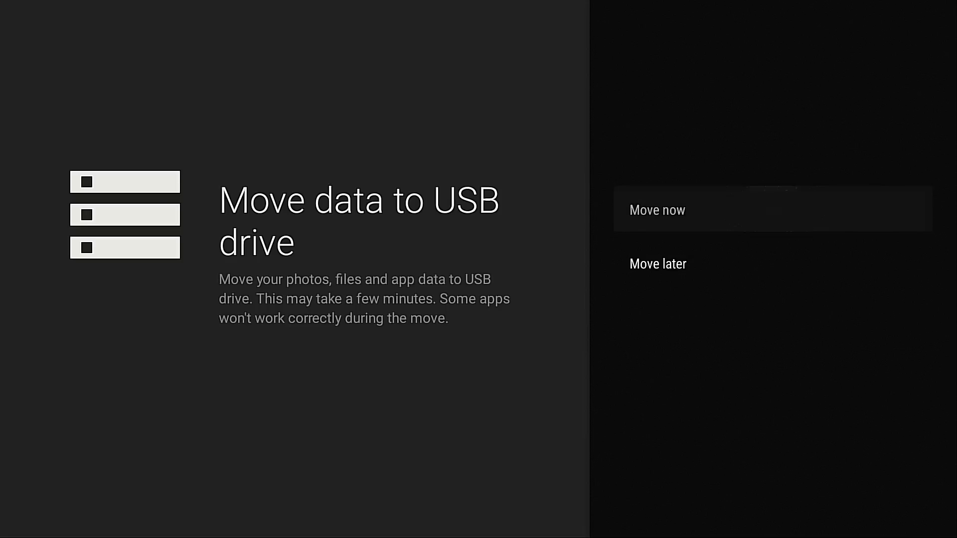
click(657, 209)
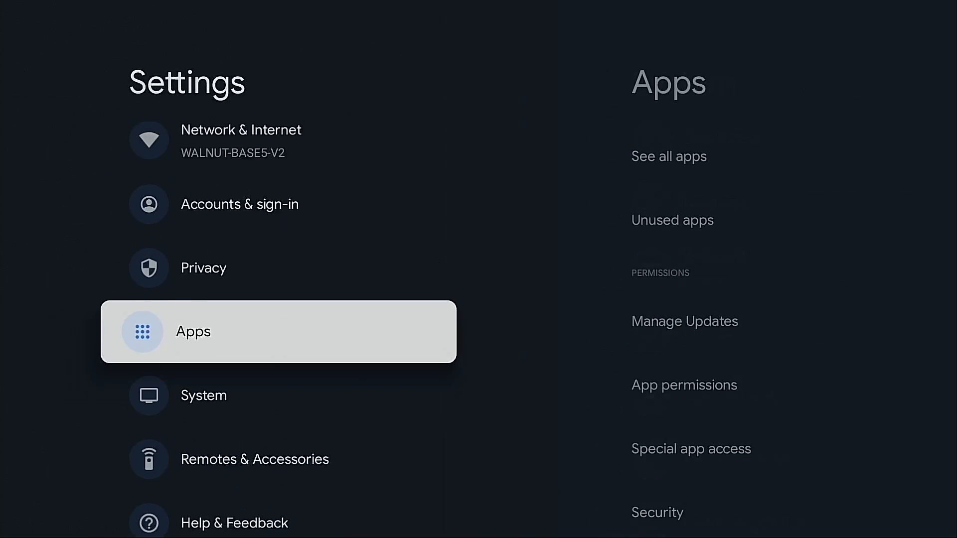
Step: Show all installed apps and reach Surfshark's details with 80.87 MB in internal storage
click(193, 332)
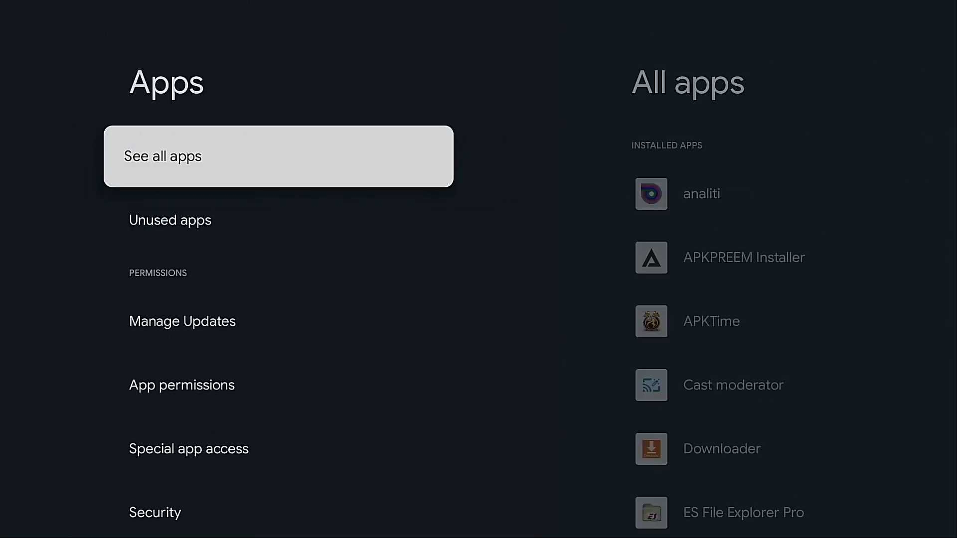
click(275, 155)
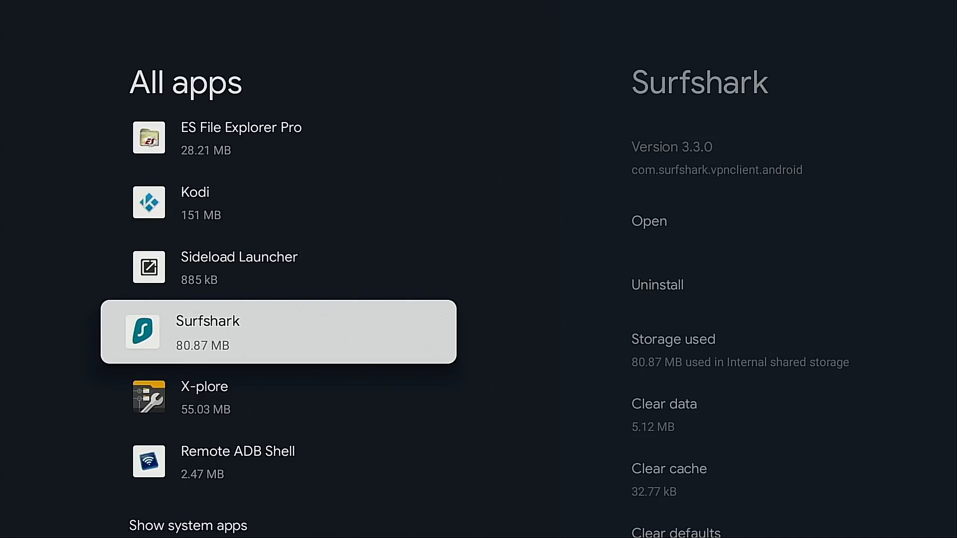
Step: Change analiti's storage location to the USB drive, now using 35.16 MB there
click(673, 339)
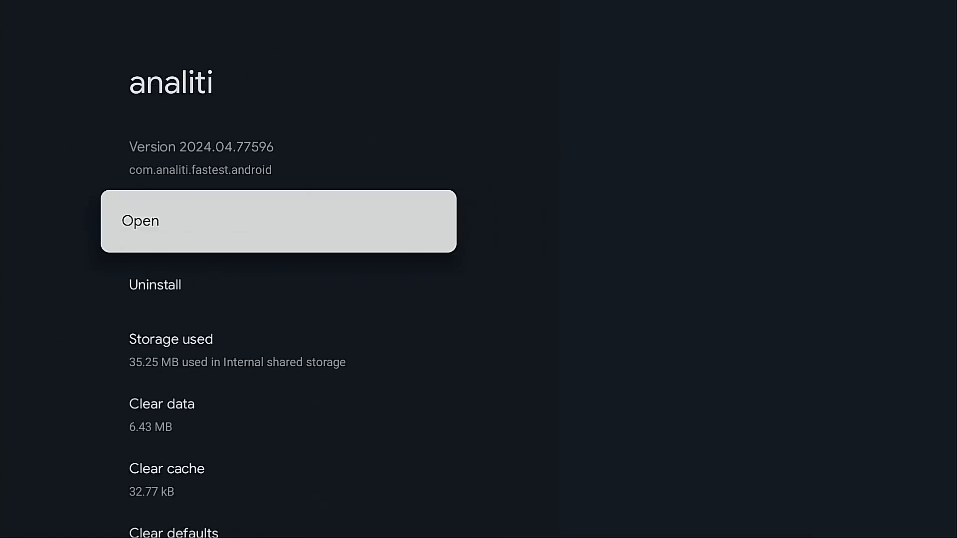
click(170, 339)
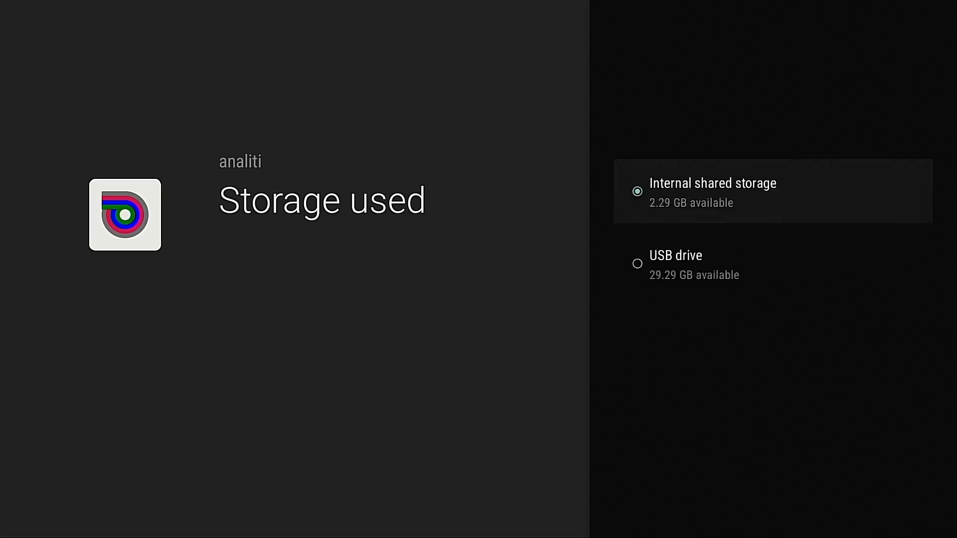
click(676, 263)
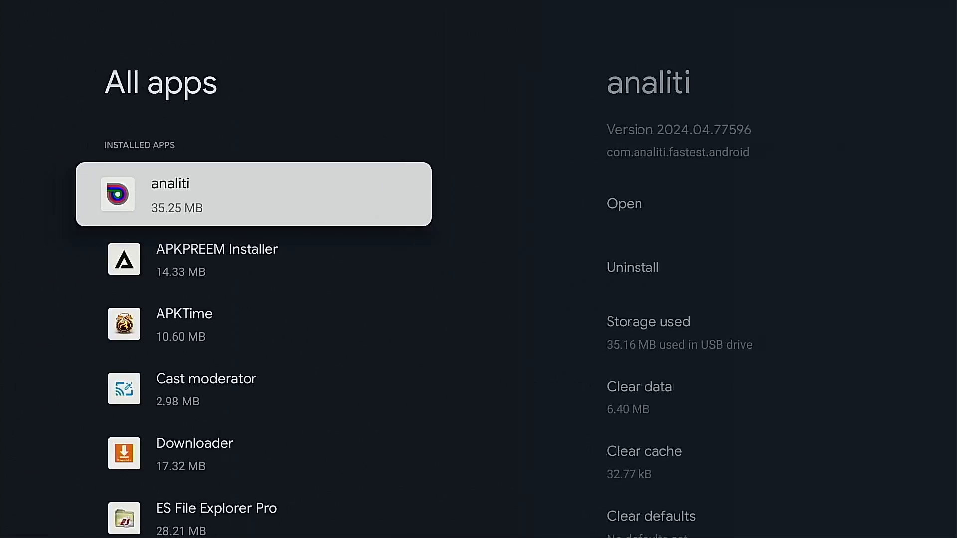
click(183, 323)
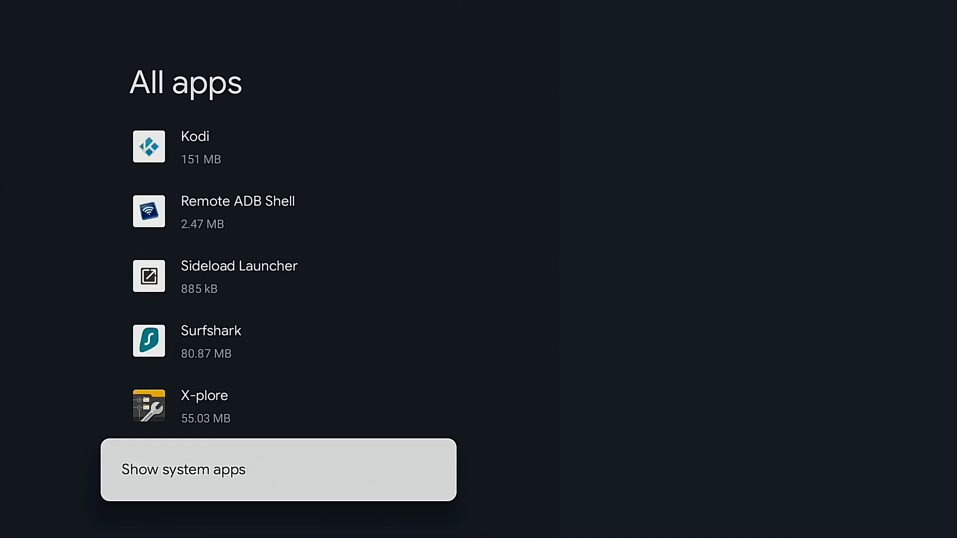
Step: Show the system apps, browse through them, then return home with quick settings open
click(277, 470)
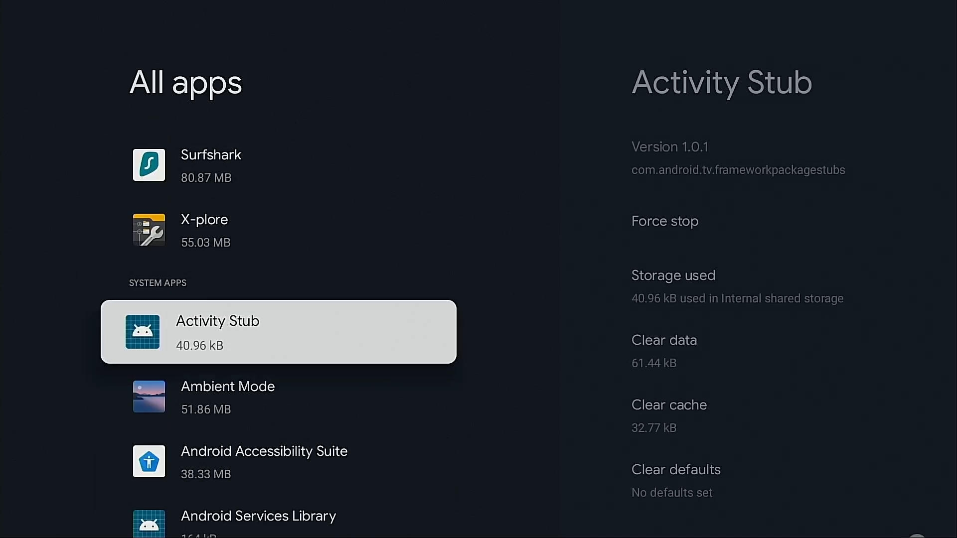
scroll(down, 3)
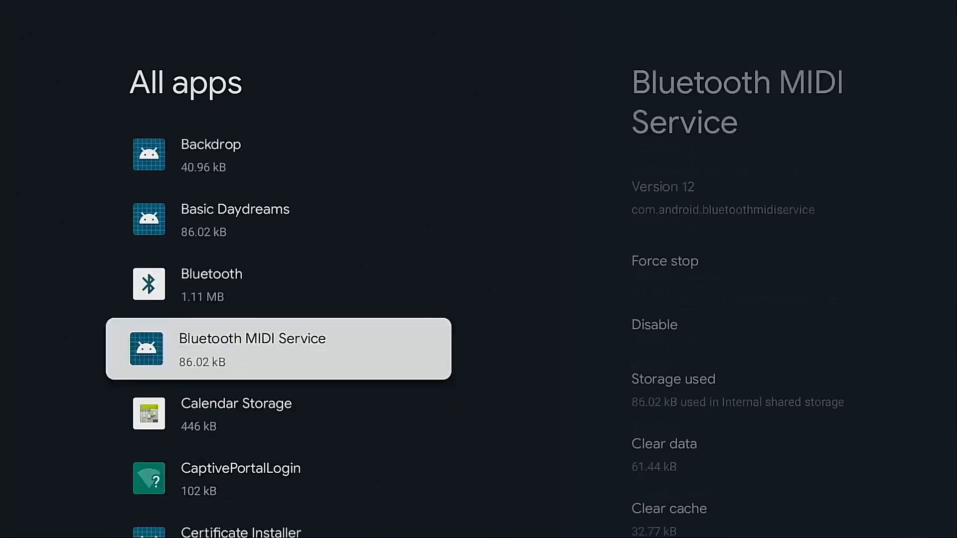
scroll(down, 3)
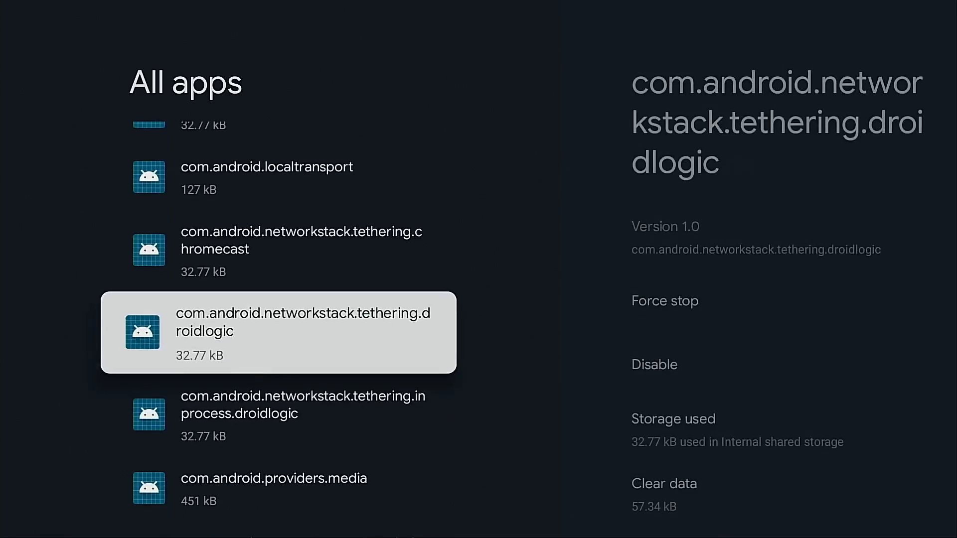
scroll(down, 3)
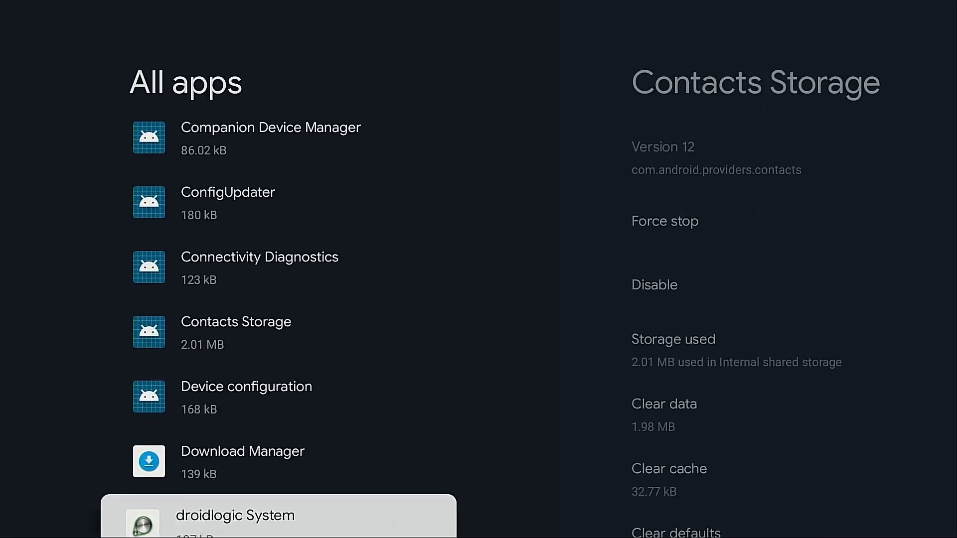
scroll(down, 3)
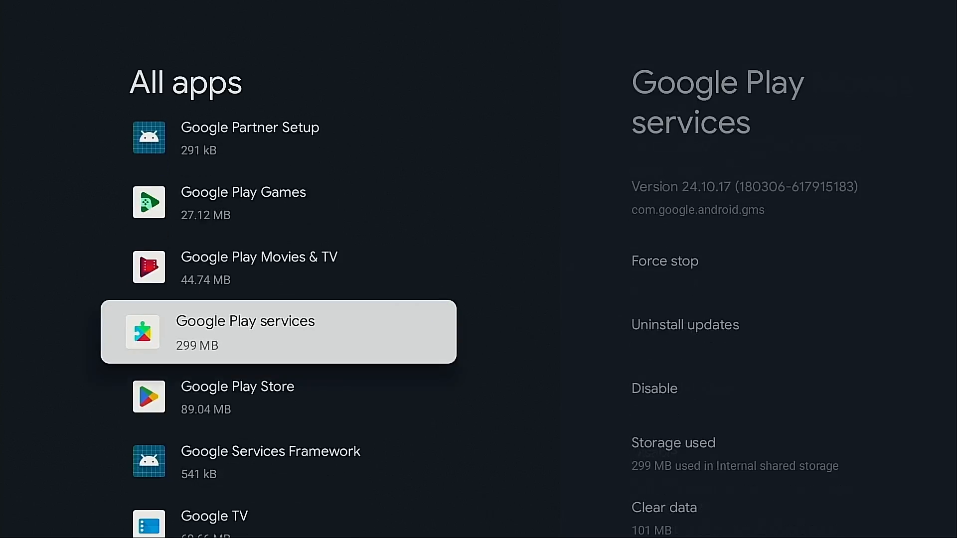
click(246, 334)
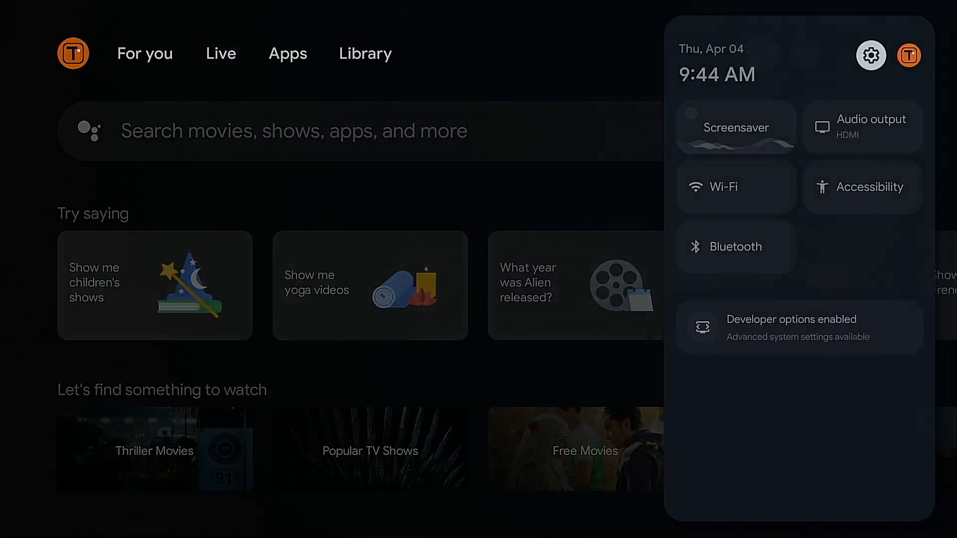
Step: Confirm USB debugging is switched on in Developer options, then go back home
click(872, 54)
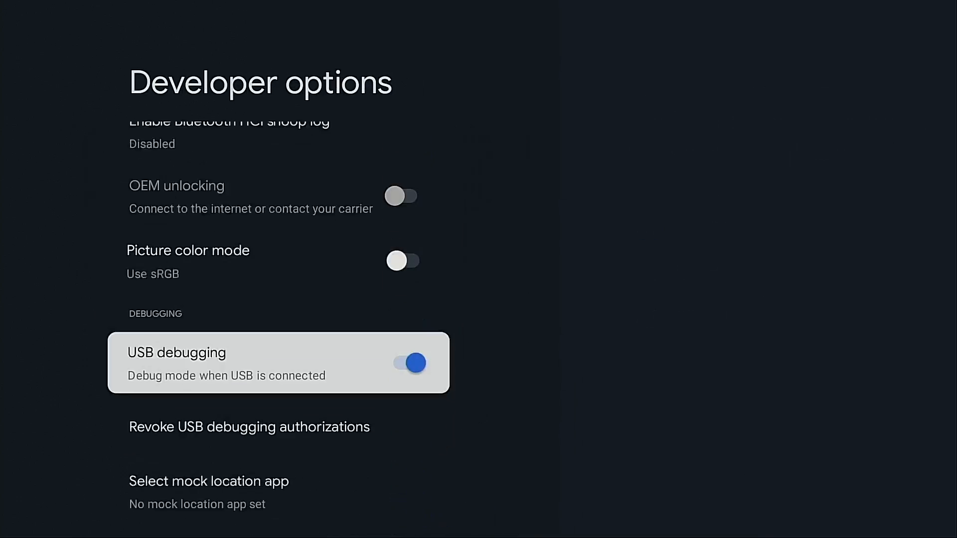
scroll(down, 3)
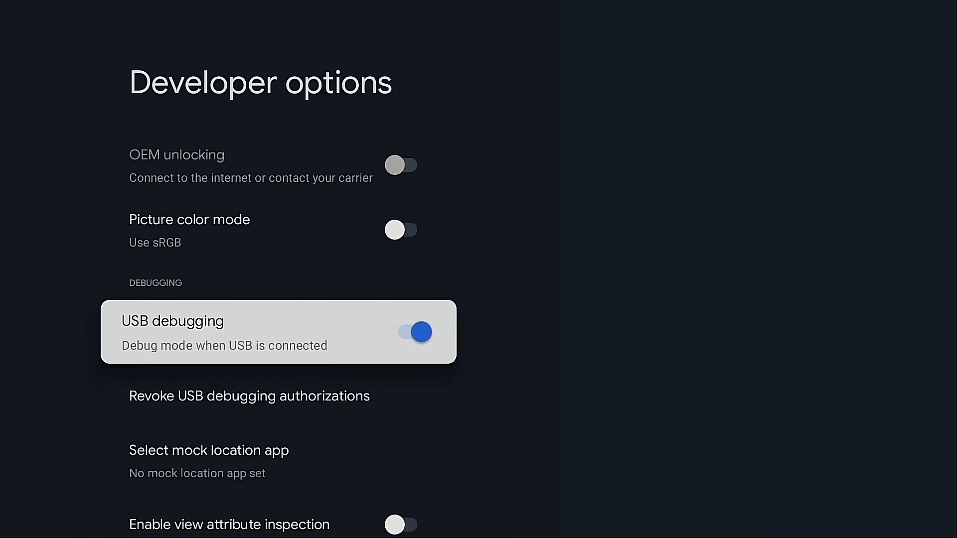
click(414, 332)
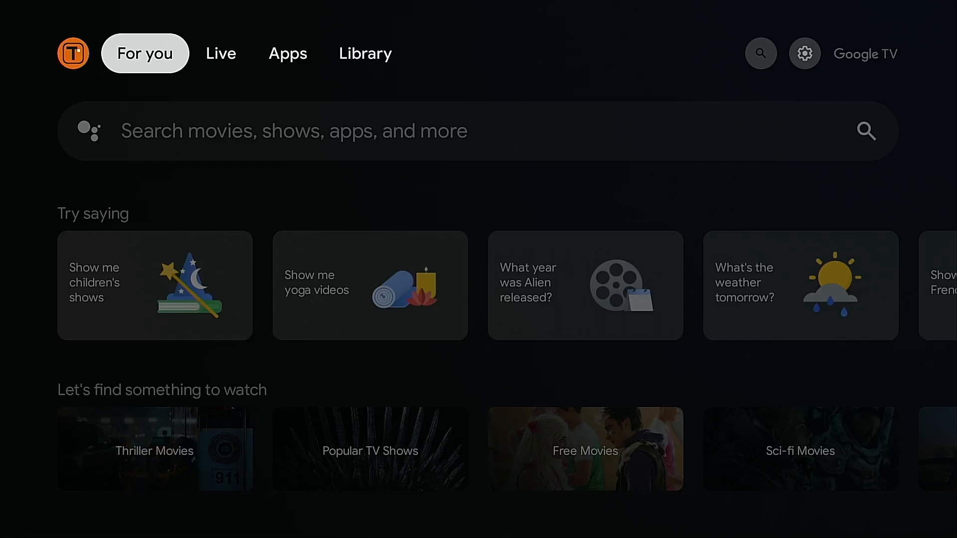
click(222, 53)
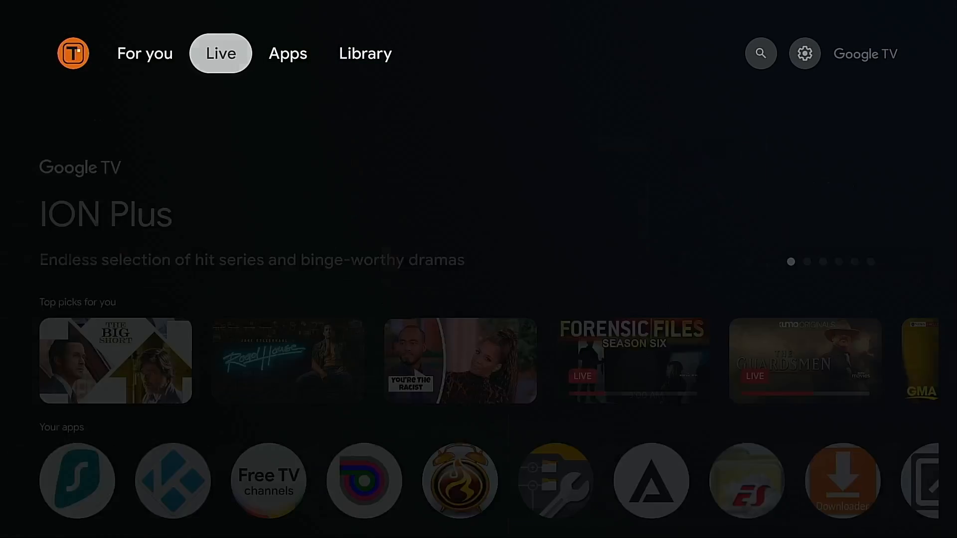
click(761, 53)
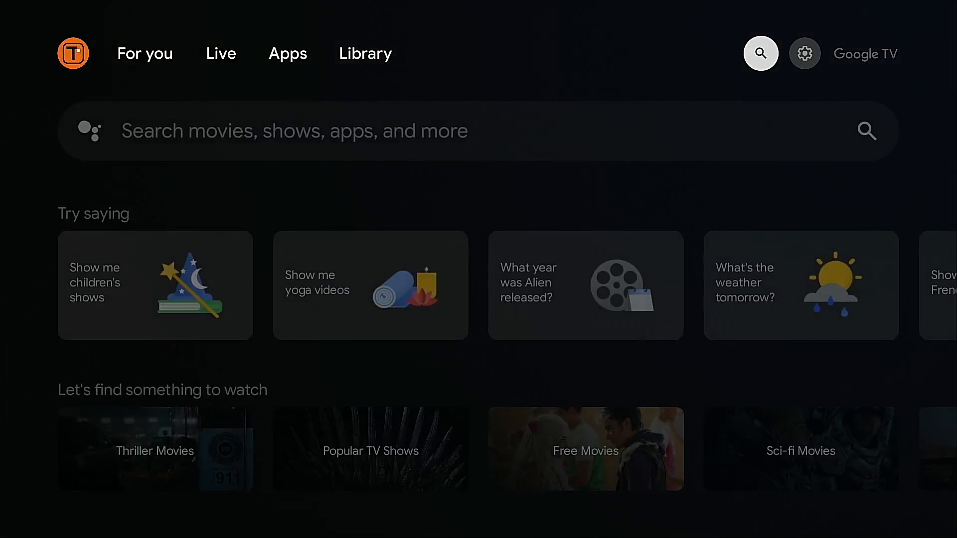
click(805, 53)
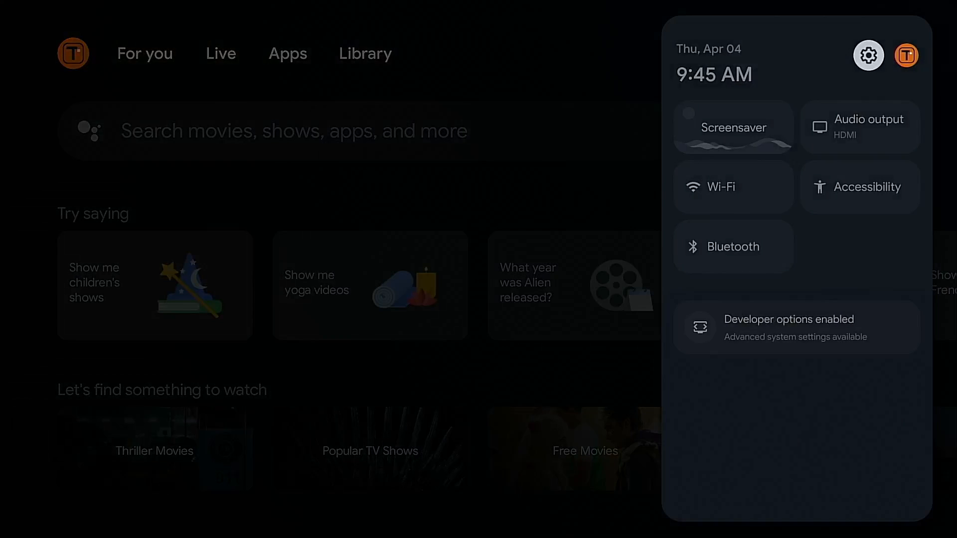
click(861, 187)
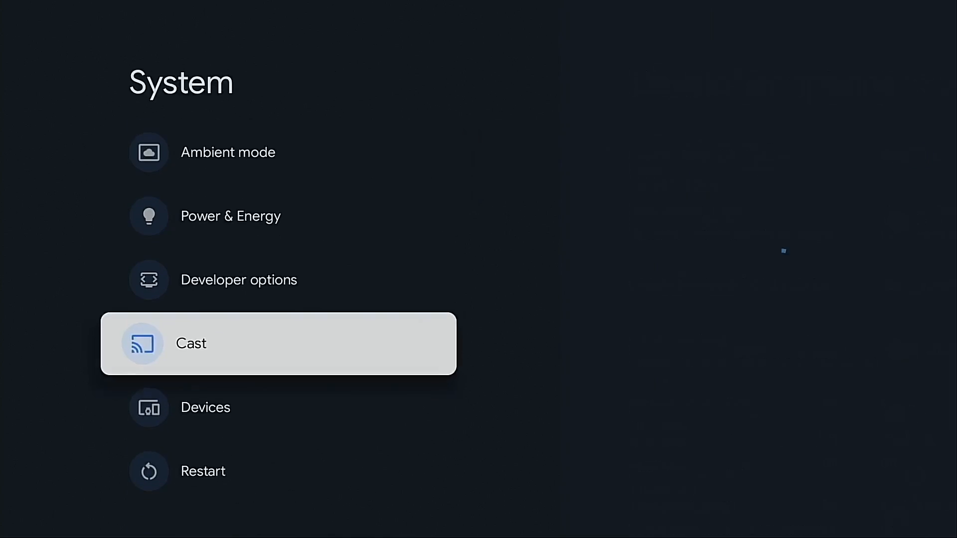
click(204, 471)
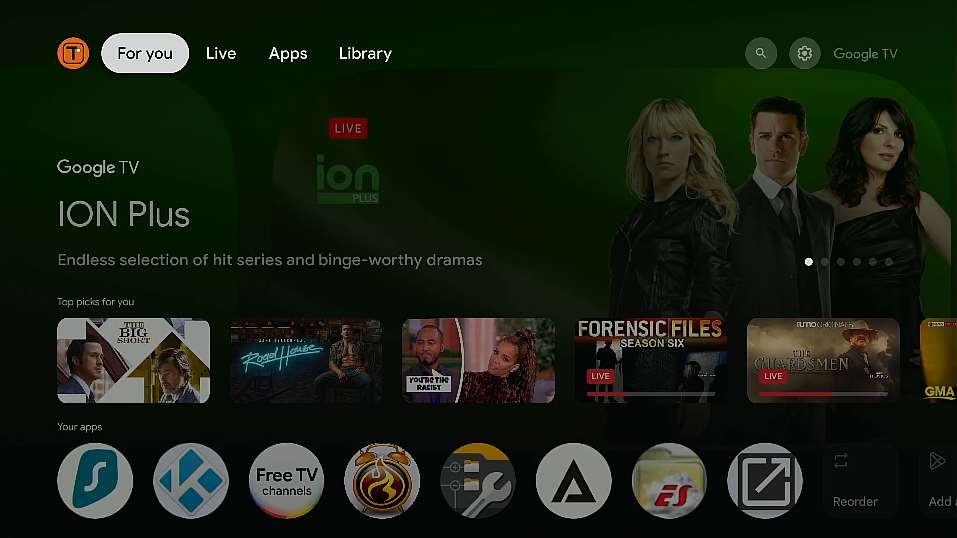
Step: View the Library tab, then reach the Apps list with sizes via System settings
click(363, 53)
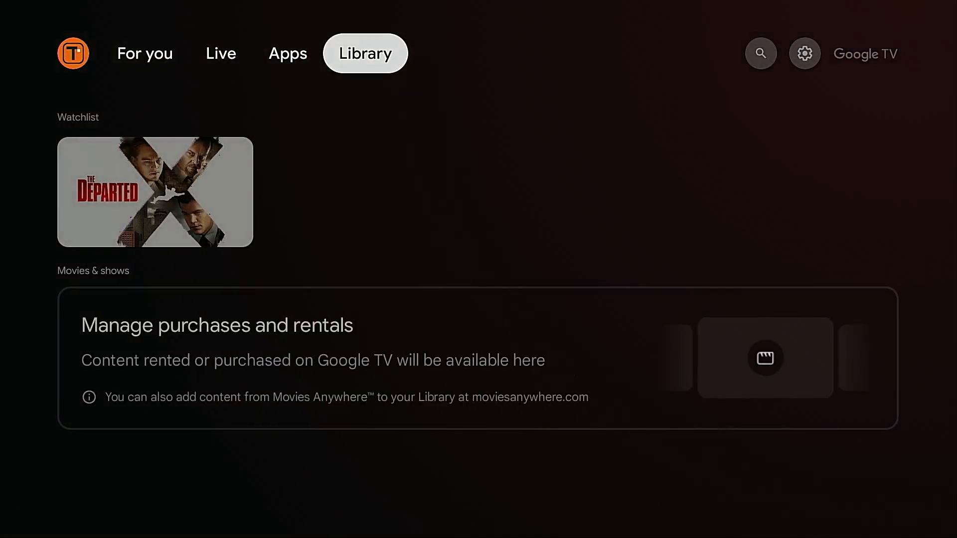
click(804, 53)
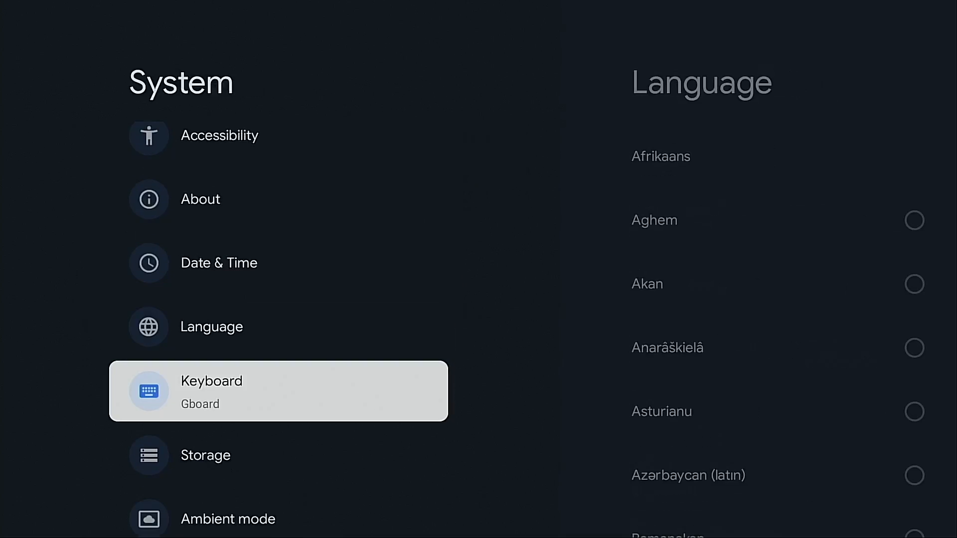
click(205, 454)
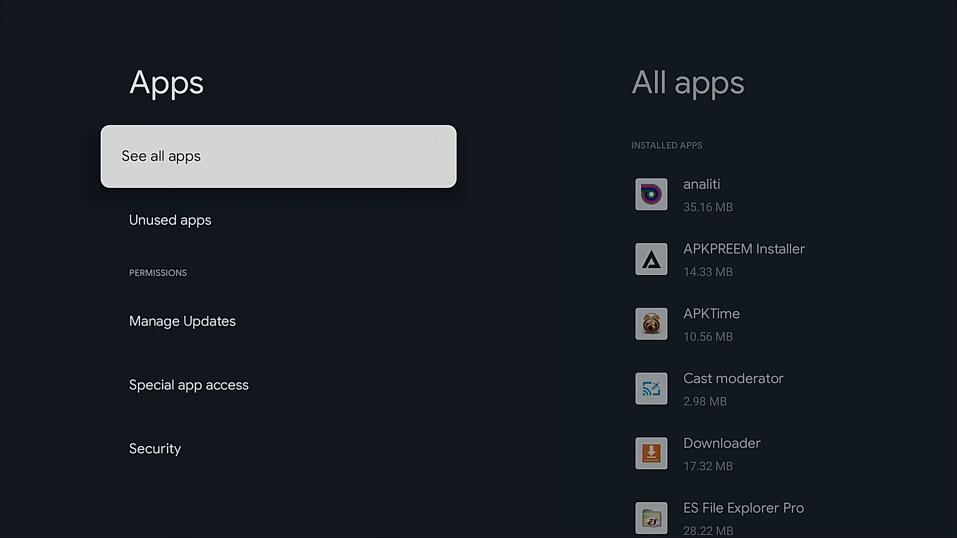
Step: Show all apps with analiti at 35.16 MB, then reach Storage listing the 30 GB USB drive
click(277, 156)
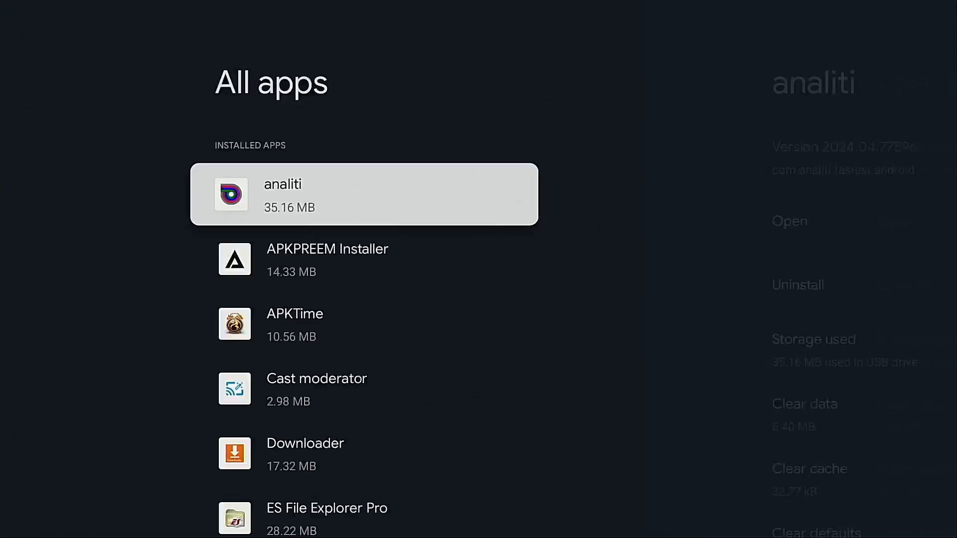
click(363, 196)
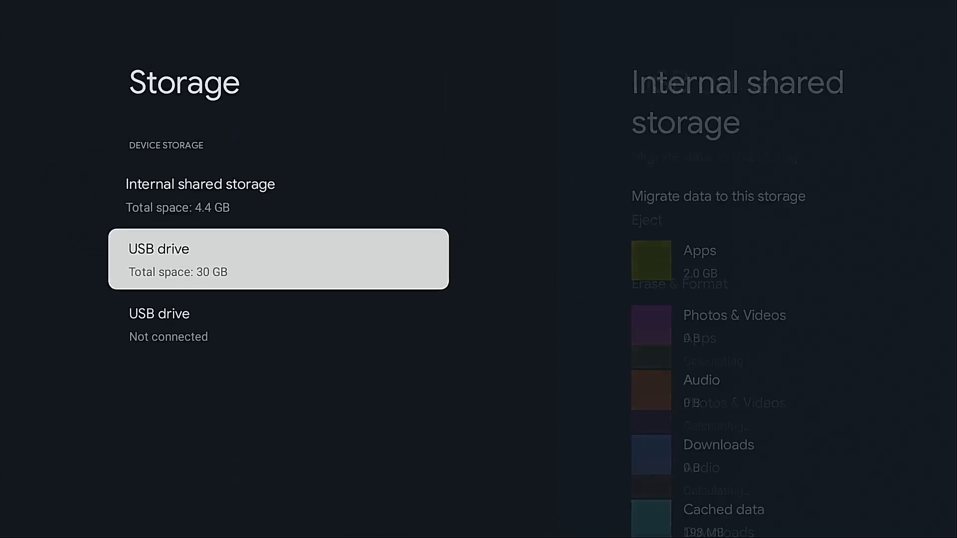
Step: Show the 30 GB USB drive's details with 0.92 GB of apps and the Eject option
click(279, 259)
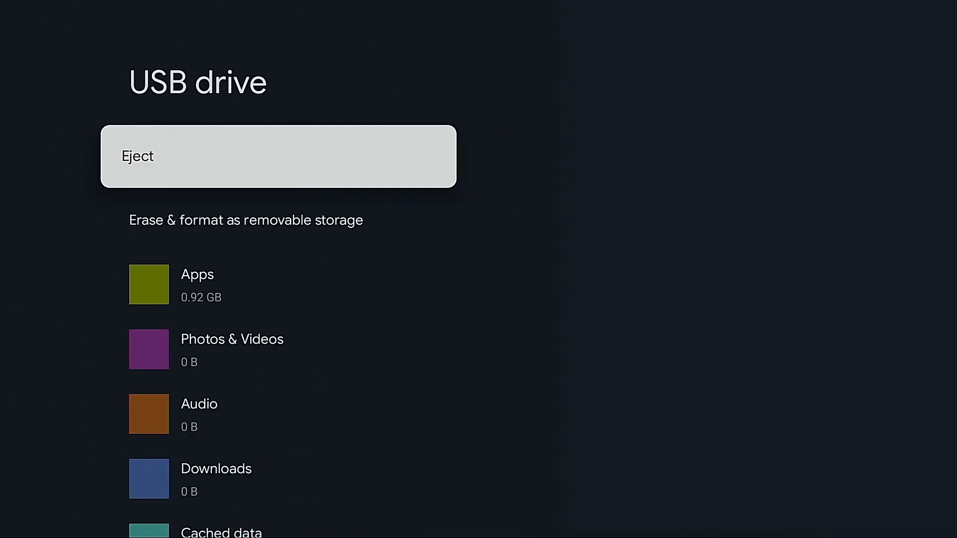